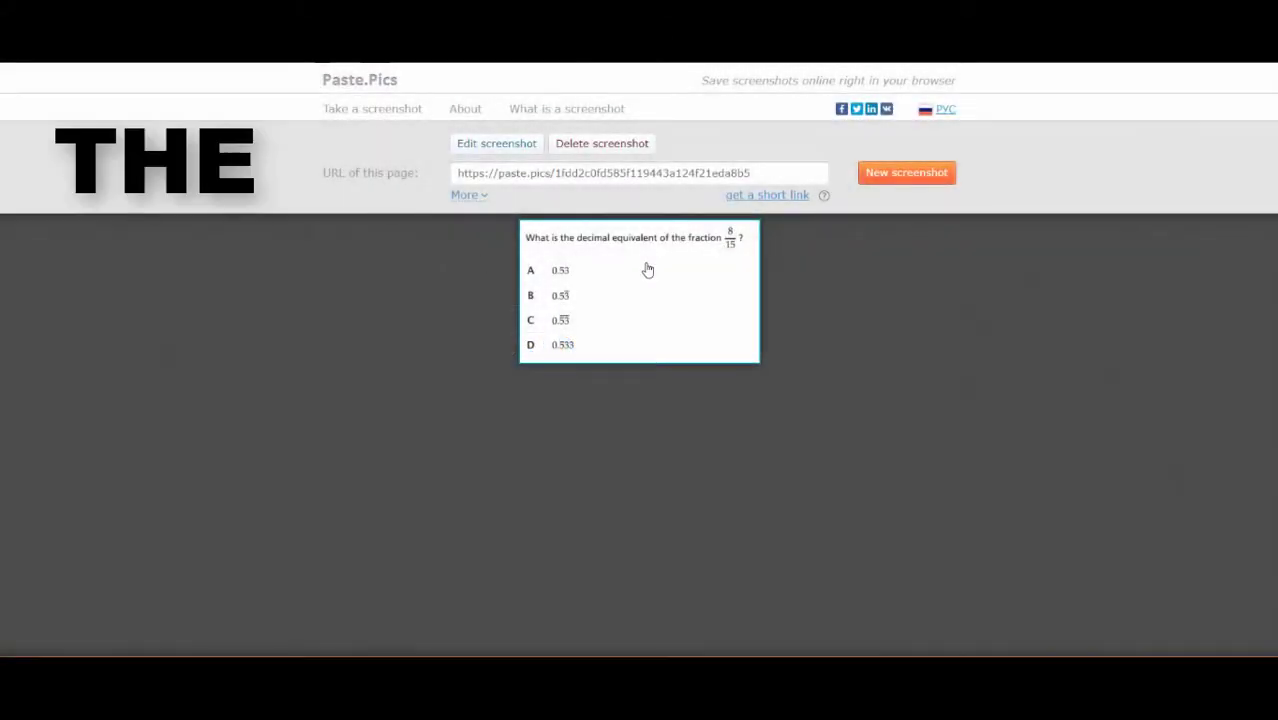
- Show the Paste.Pics start page waiting for a Ctrl+V screenshot paste
click(464, 196)
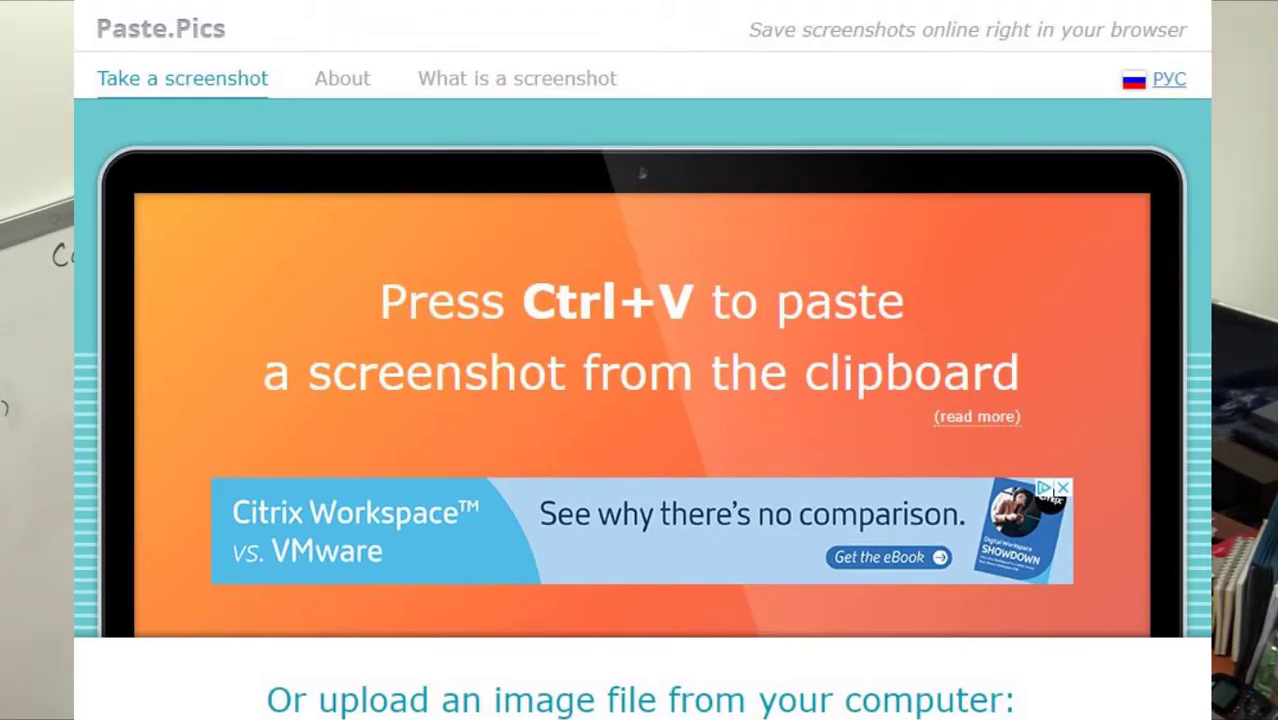
click(100, 16)
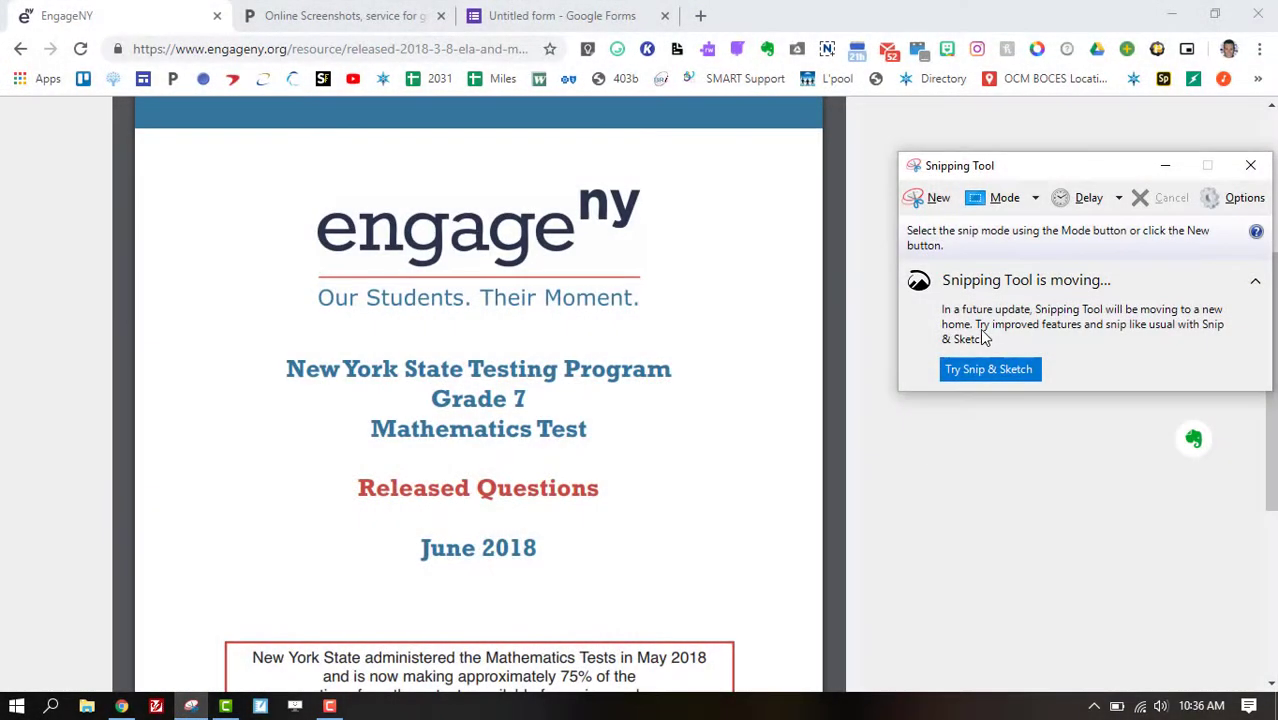
- Move Snipping Tool aside, minimize it, and switch to the Paste.Pics tab
drag(958, 164, 924, 200)
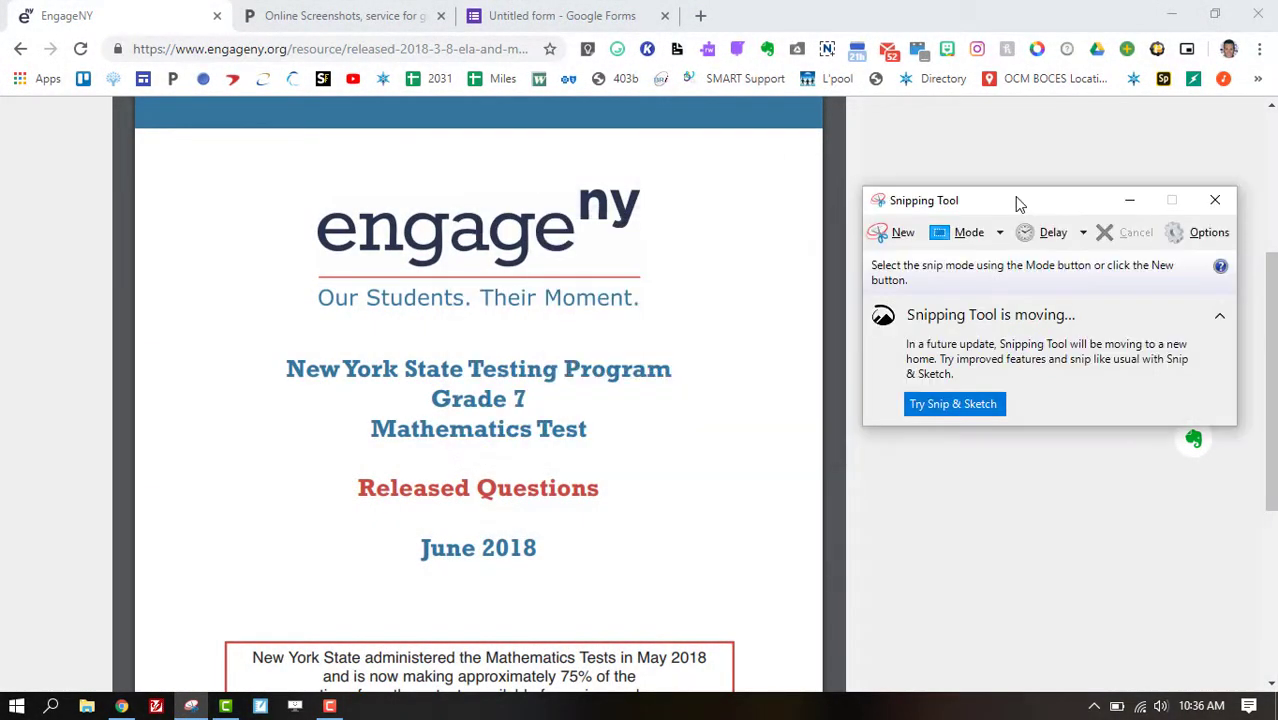
click(52, 708)
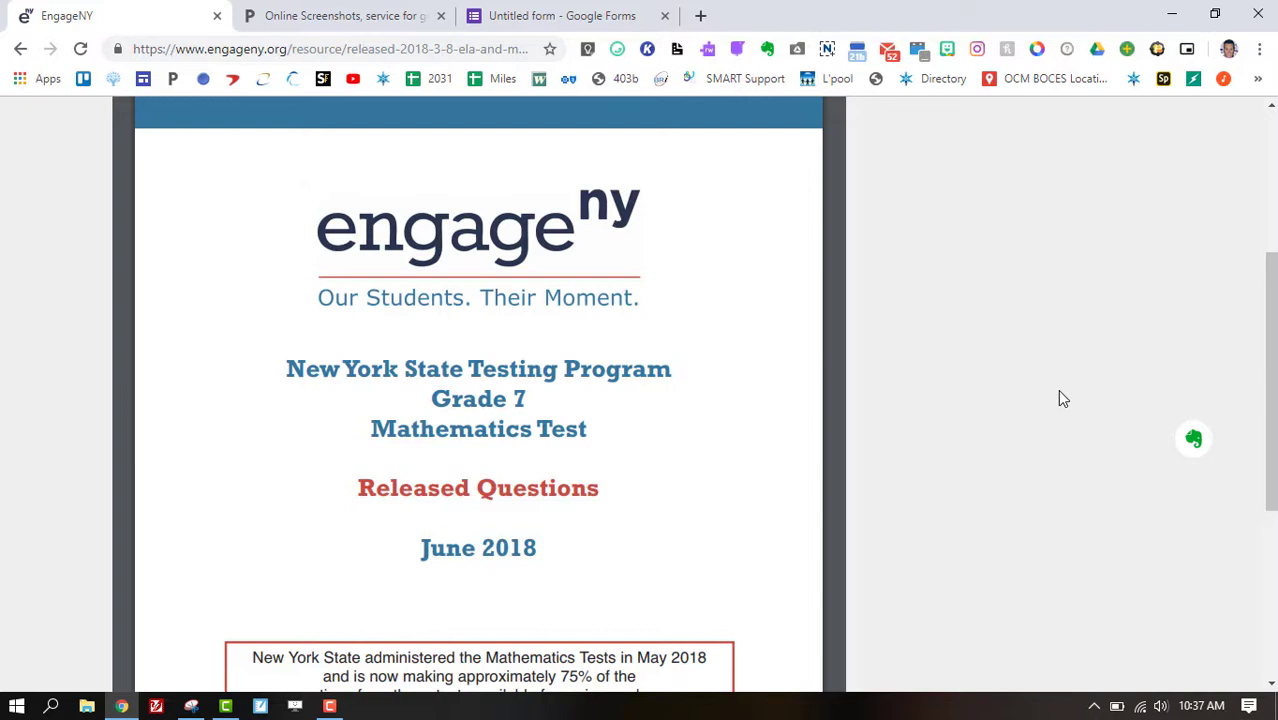
mouse_move(504, 278)
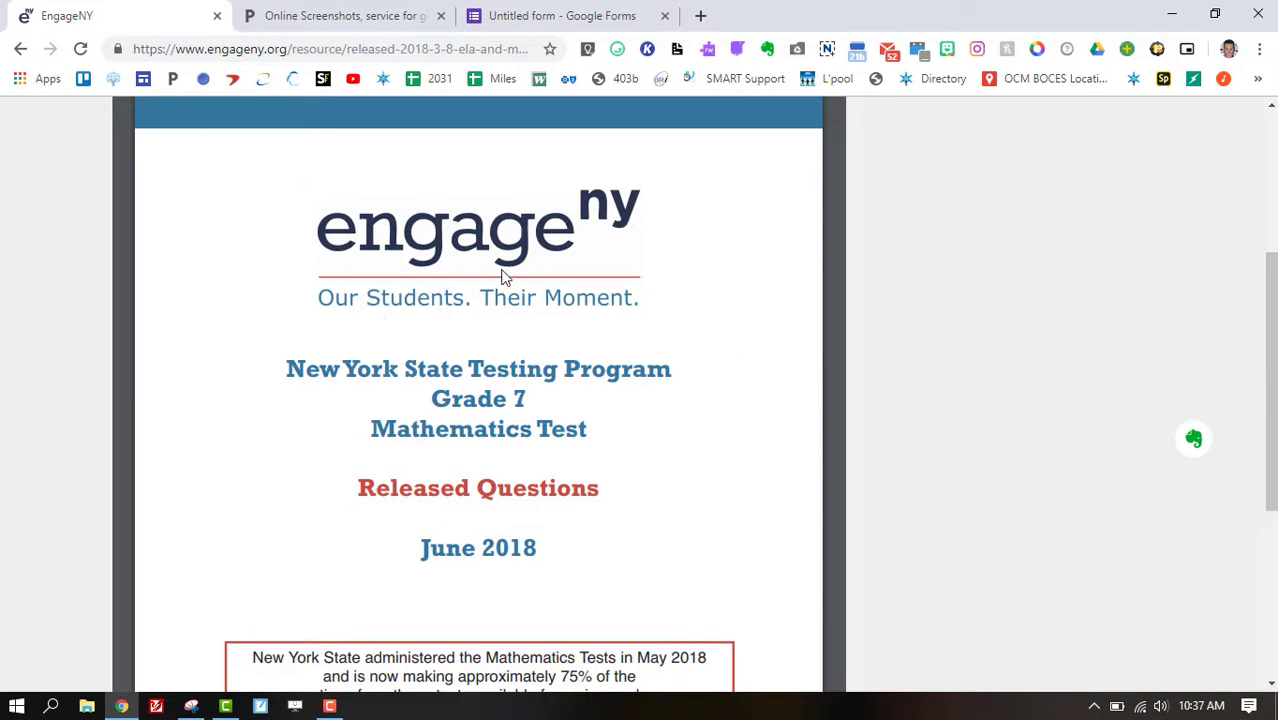
mouse_move(344, 16)
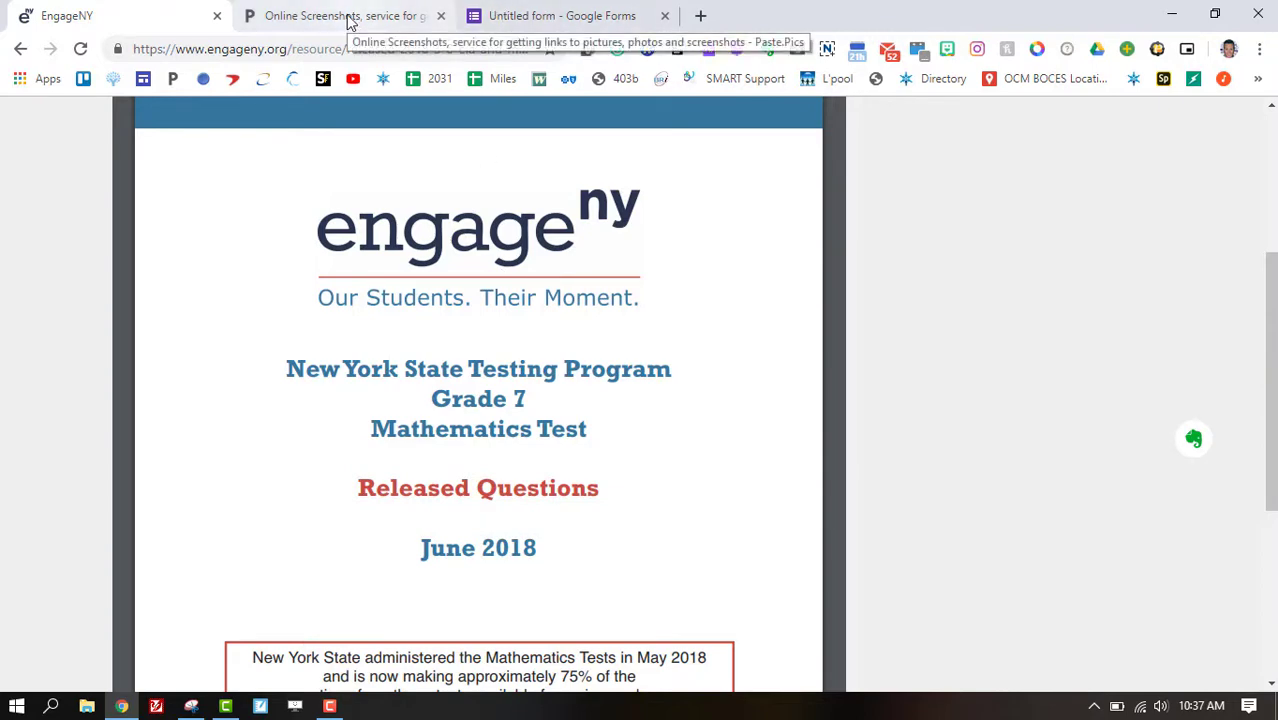
click(344, 16)
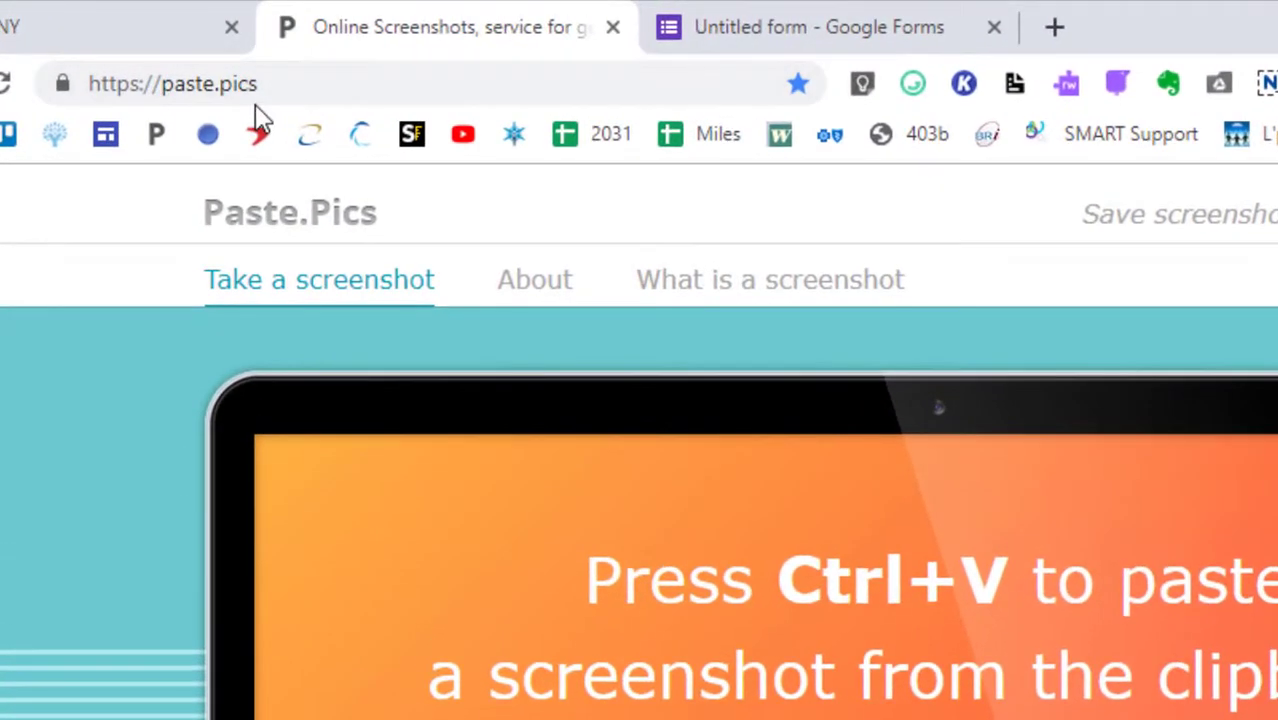
mouse_move(670, 64)
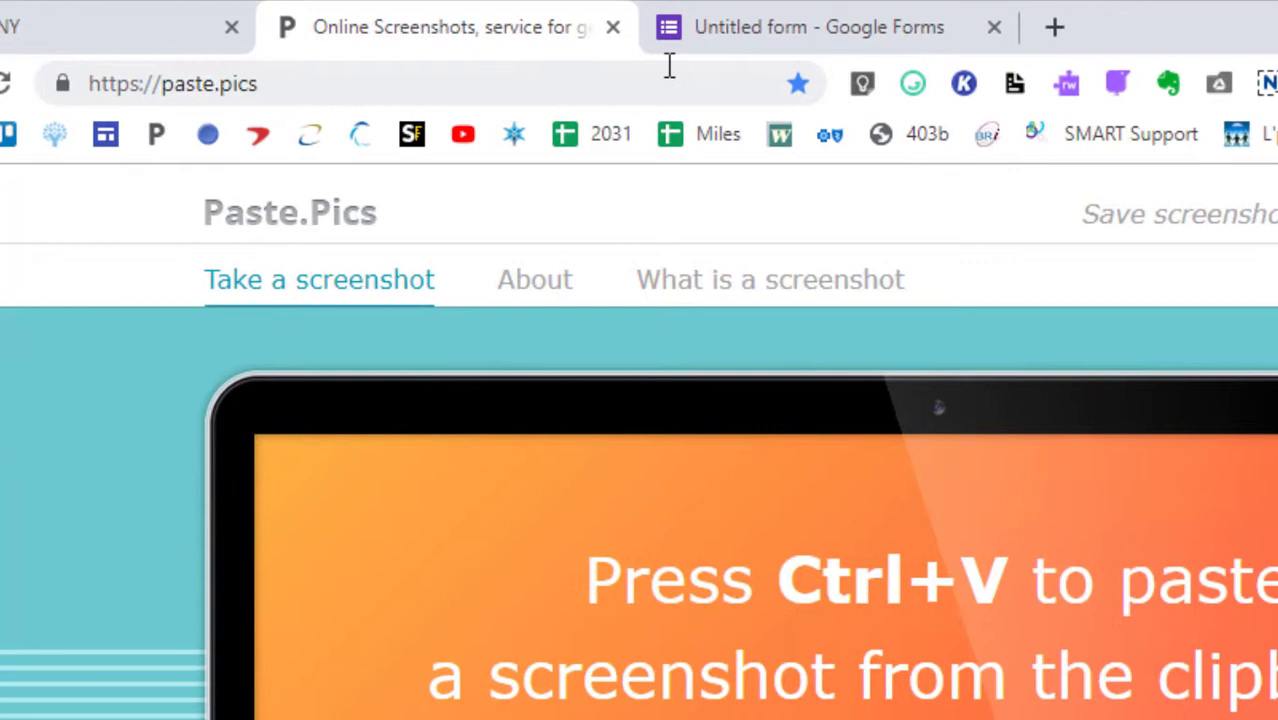
mouse_move(798, 84)
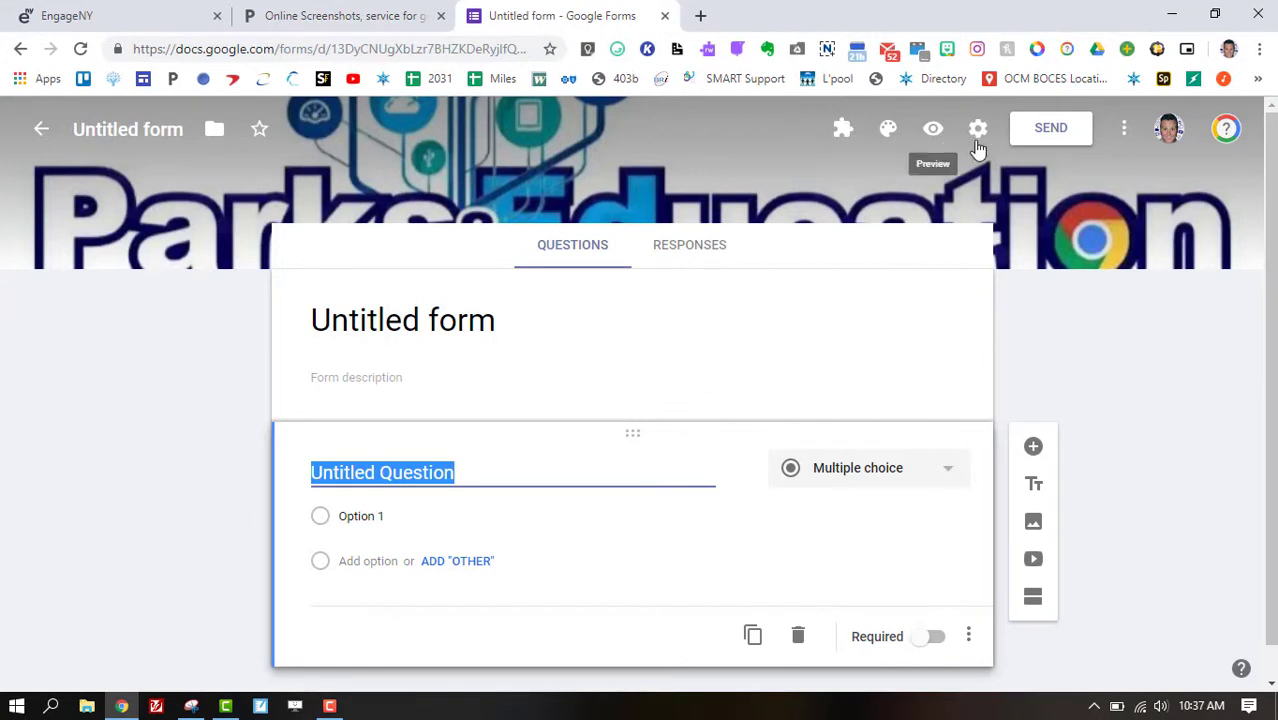
mouse_move(978, 128)
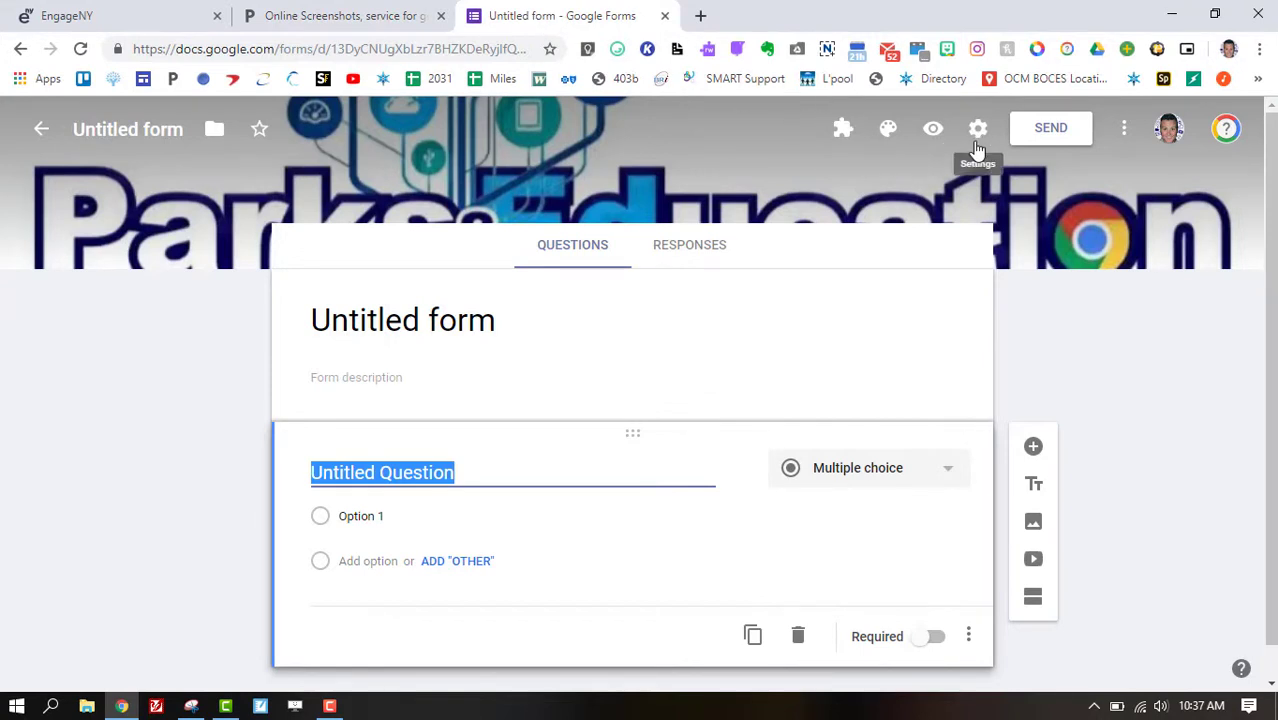
- Enable 'Make this a quiz' in the form's Quizzes settings and save
click(976, 128)
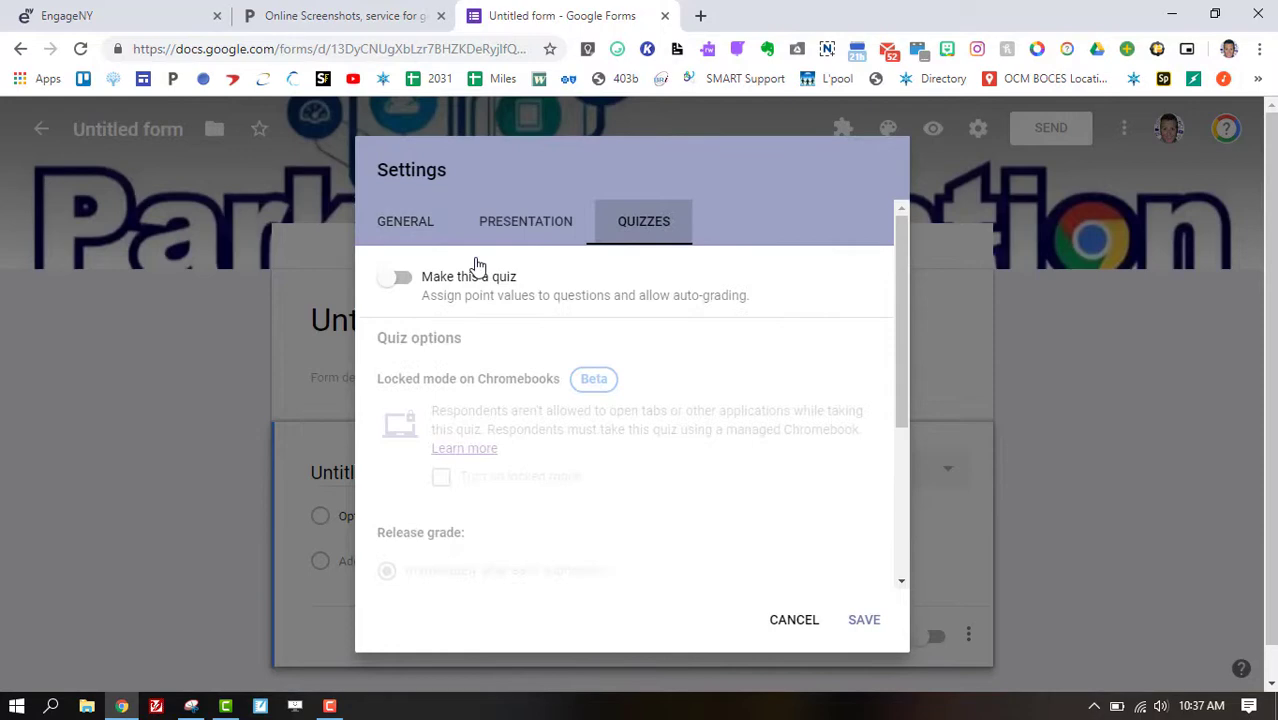
click(396, 276)
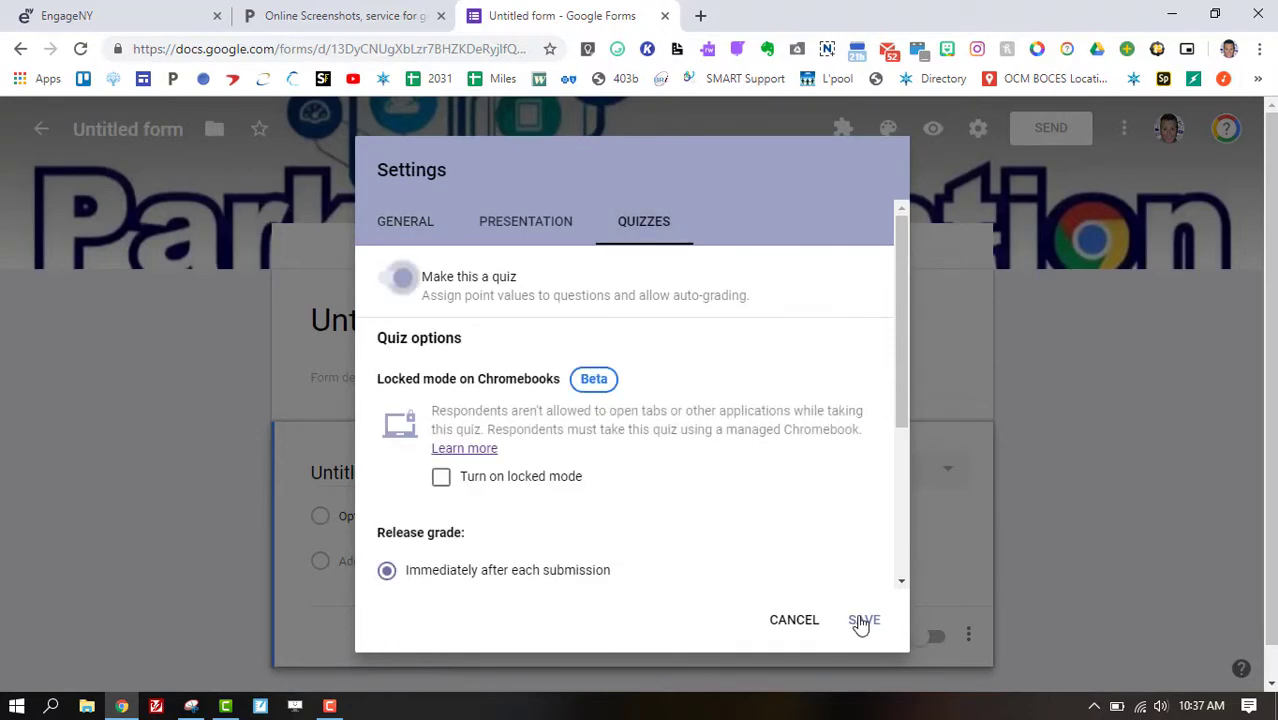
click(864, 620)
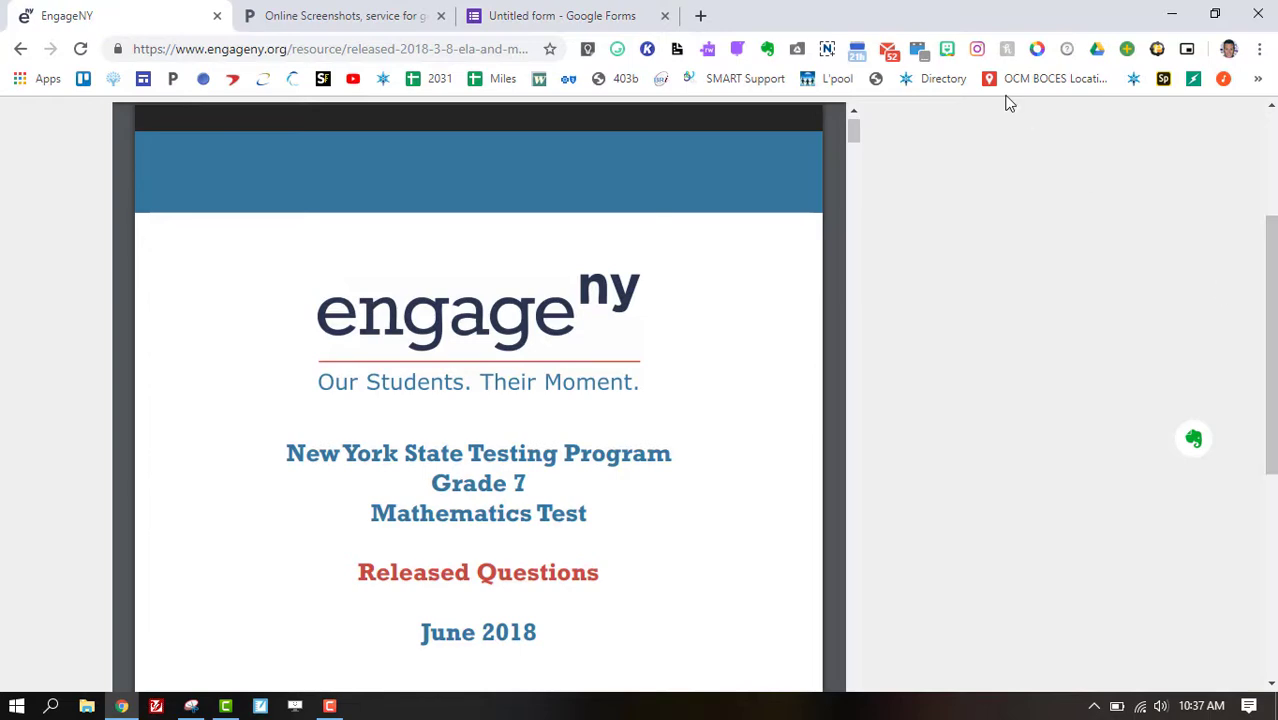
- Snip question 1 (decimal equivalent of 8/15) with its four answer choices from the PDF
scroll(down, 3)
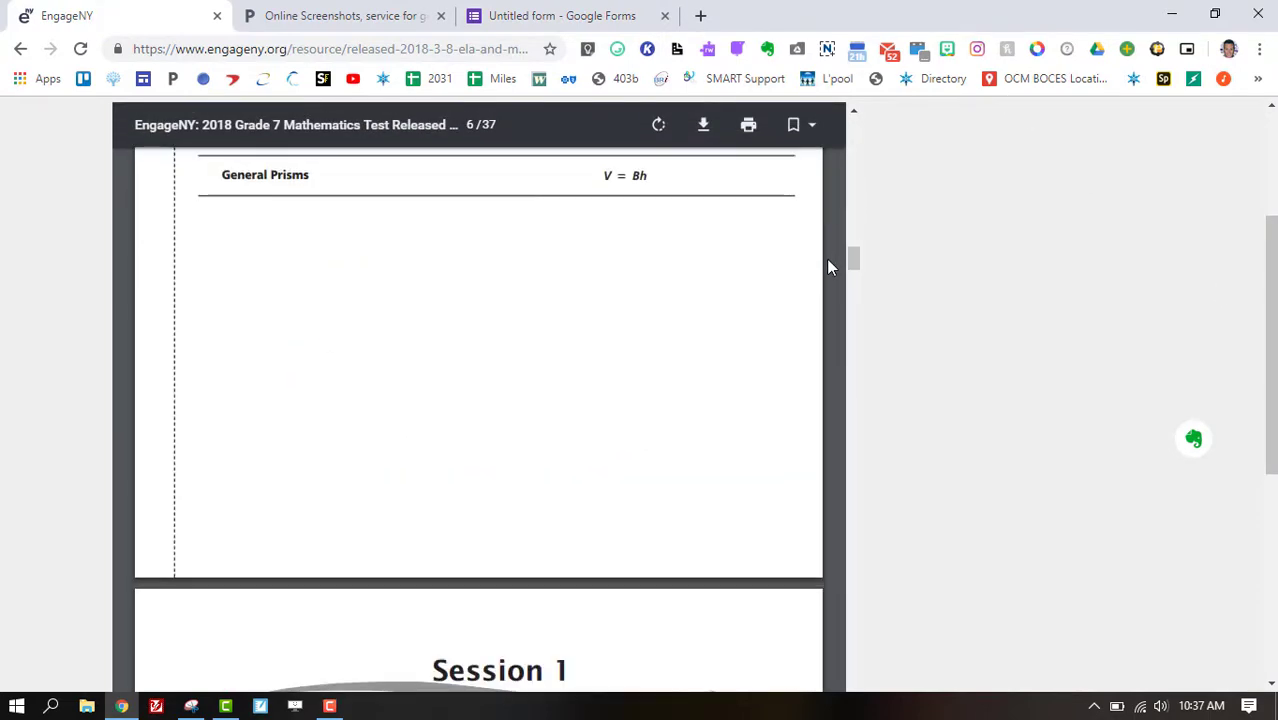
scroll(down, 3)
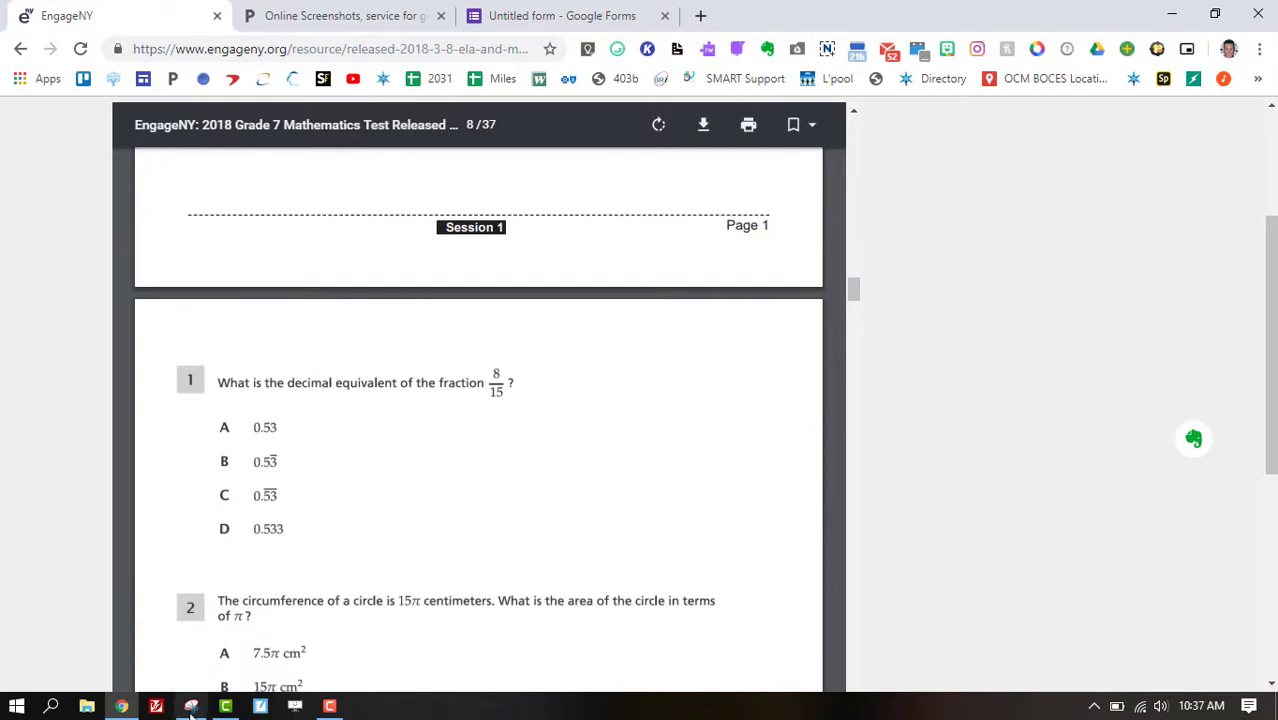
click(190, 706)
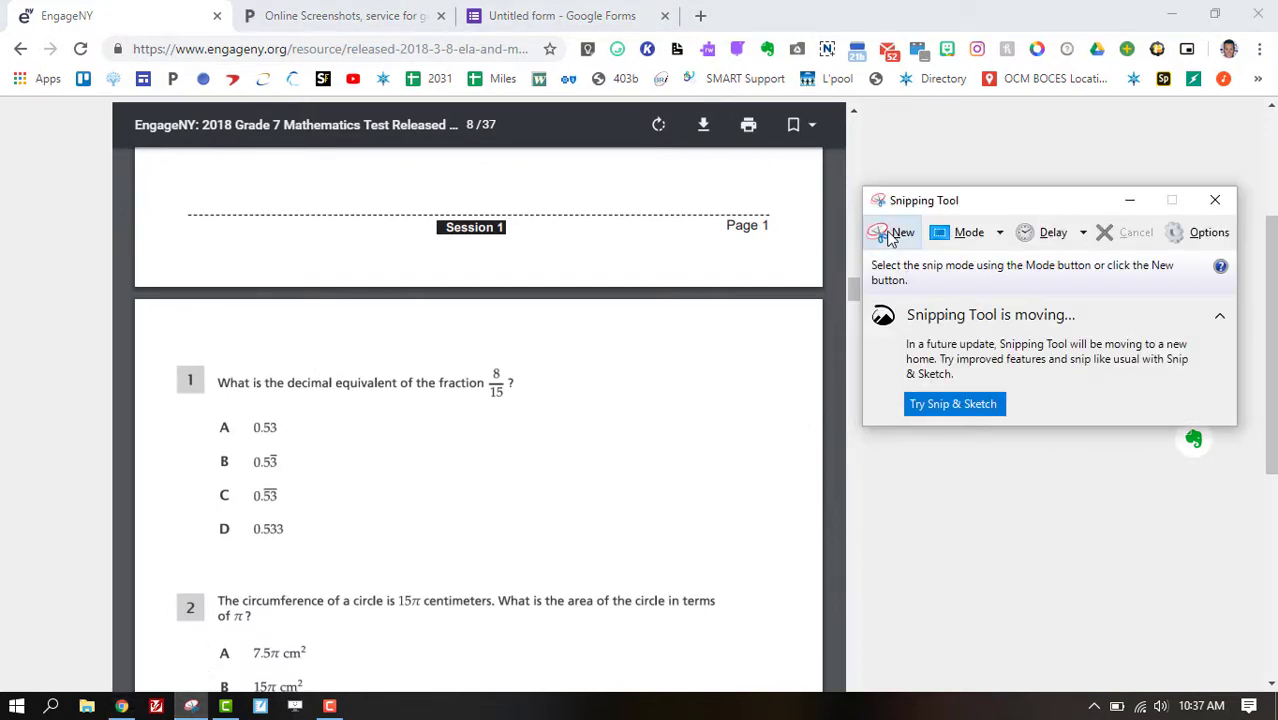
click(900, 232)
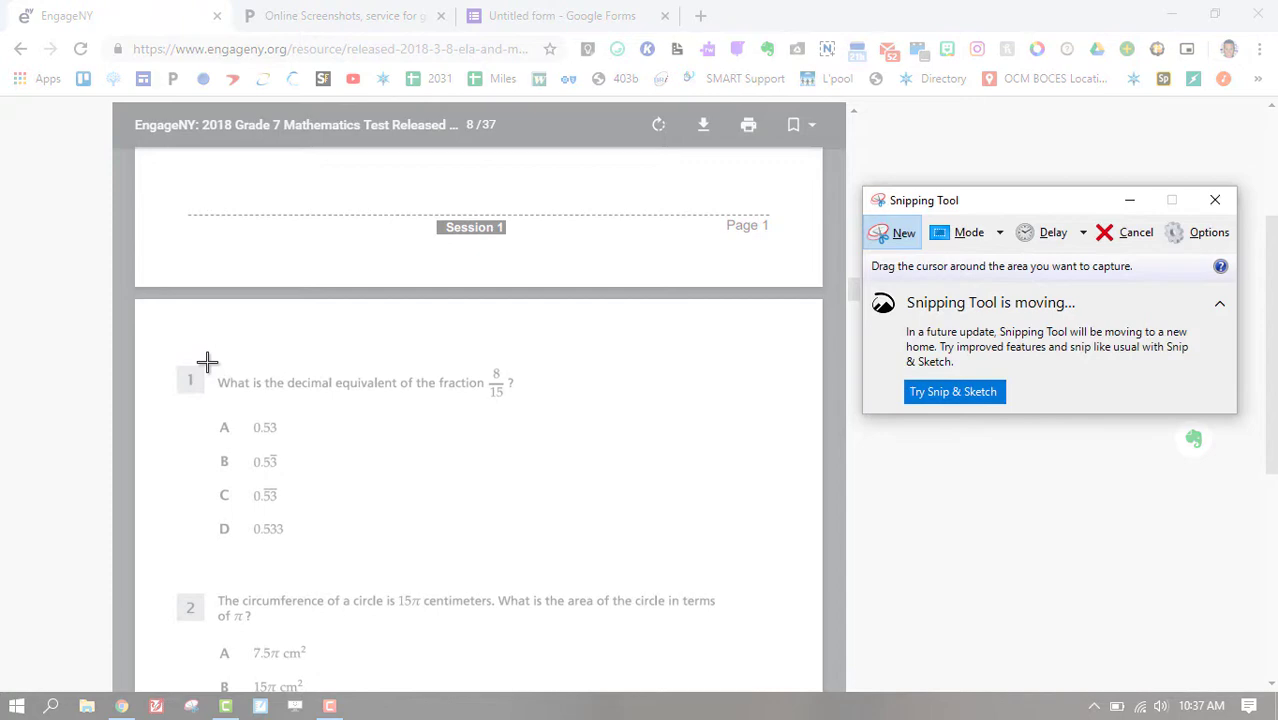
drag(208, 362, 520, 552)
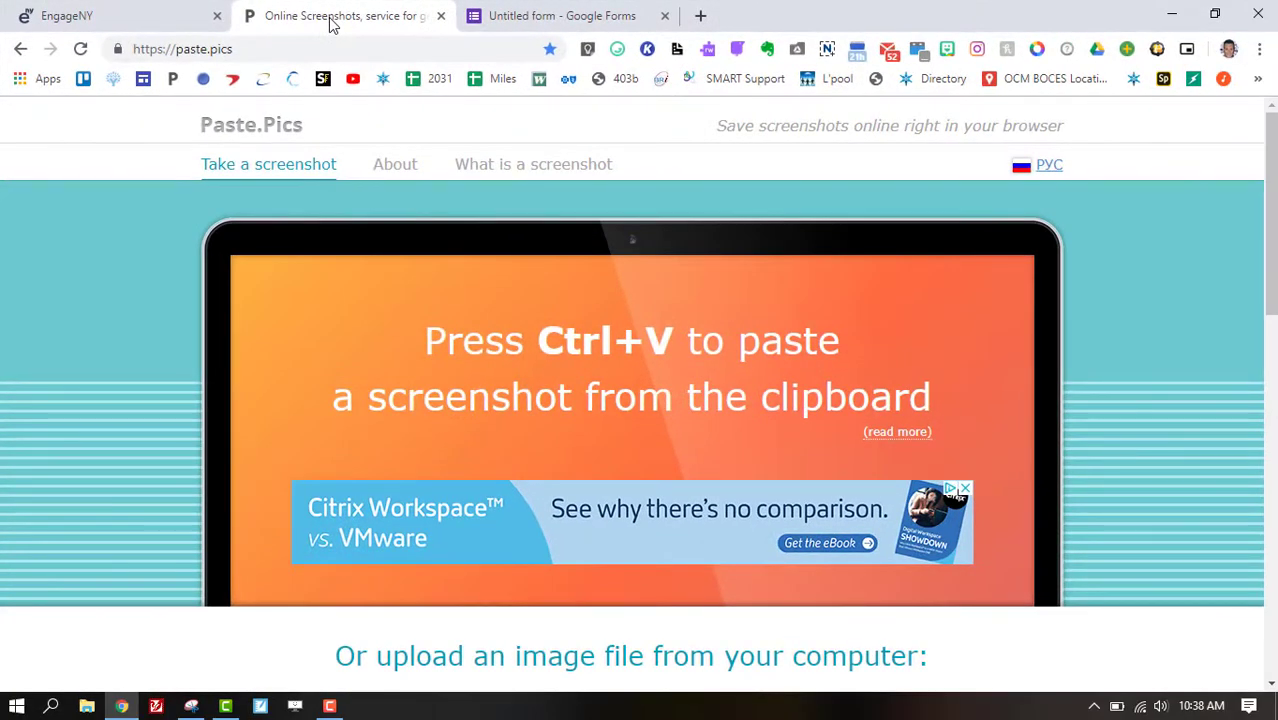
mouse_move(756, 220)
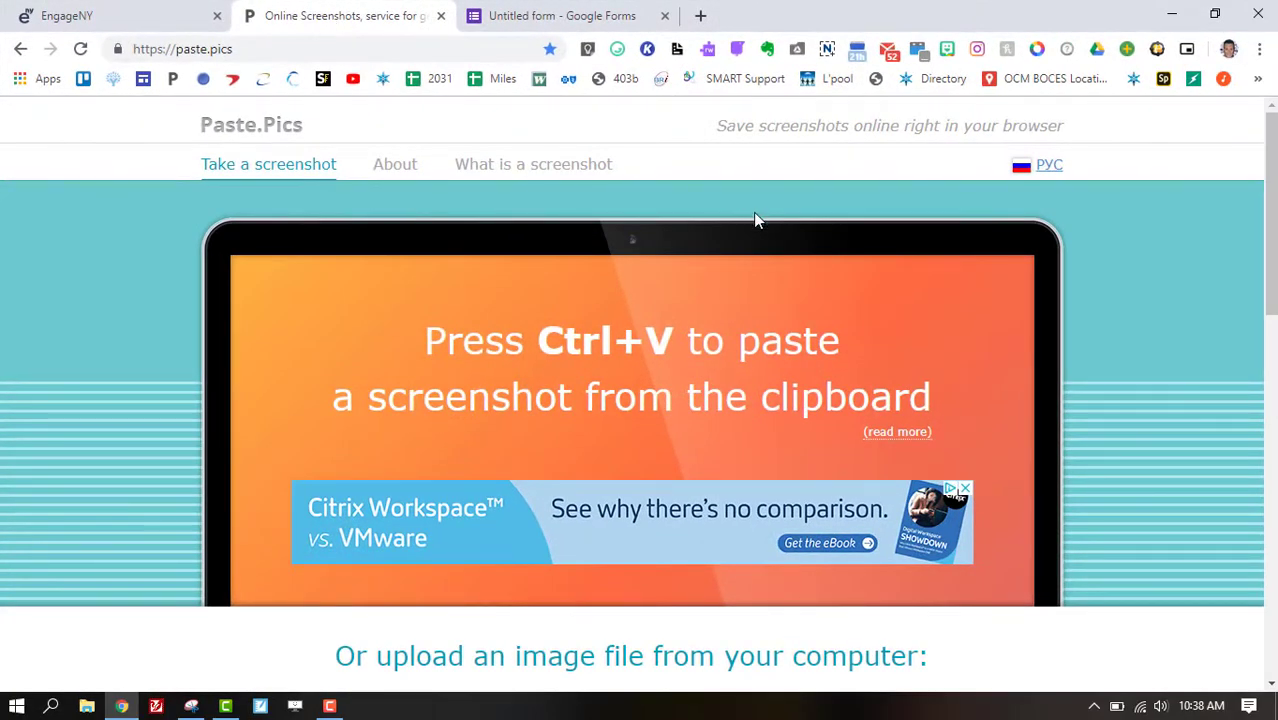
mouse_move(890, 338)
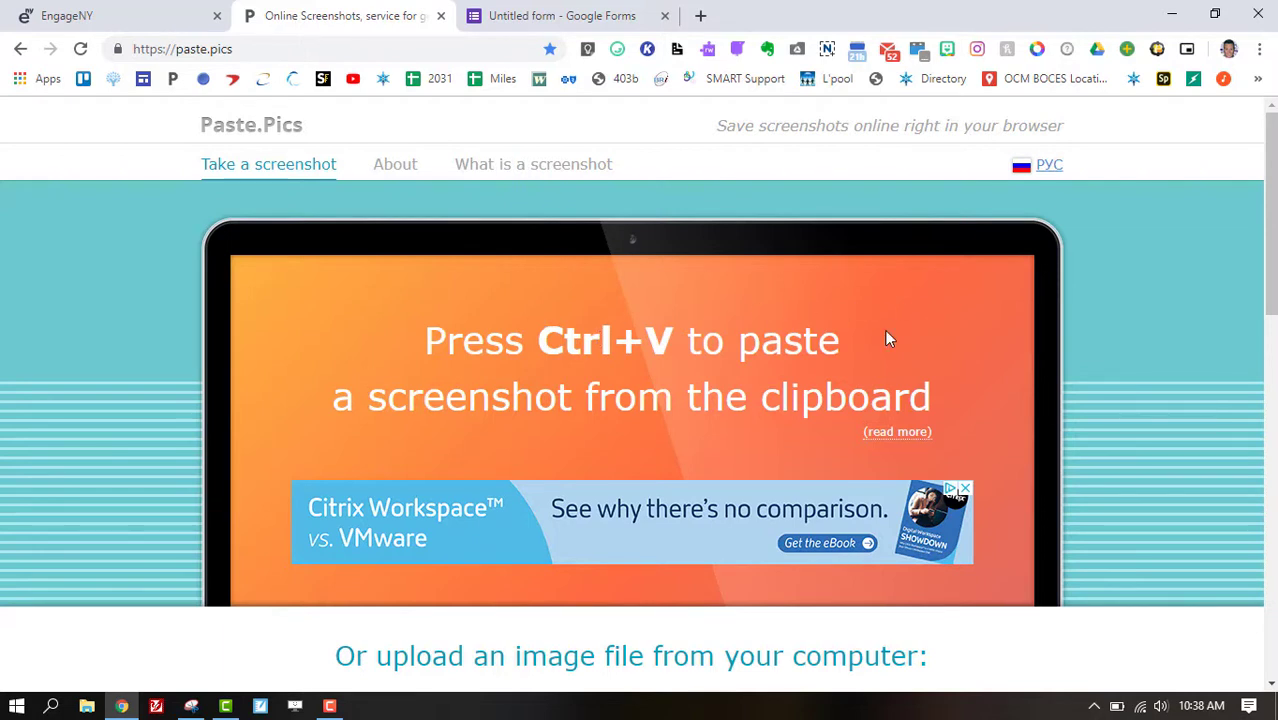
mouse_move(898, 332)
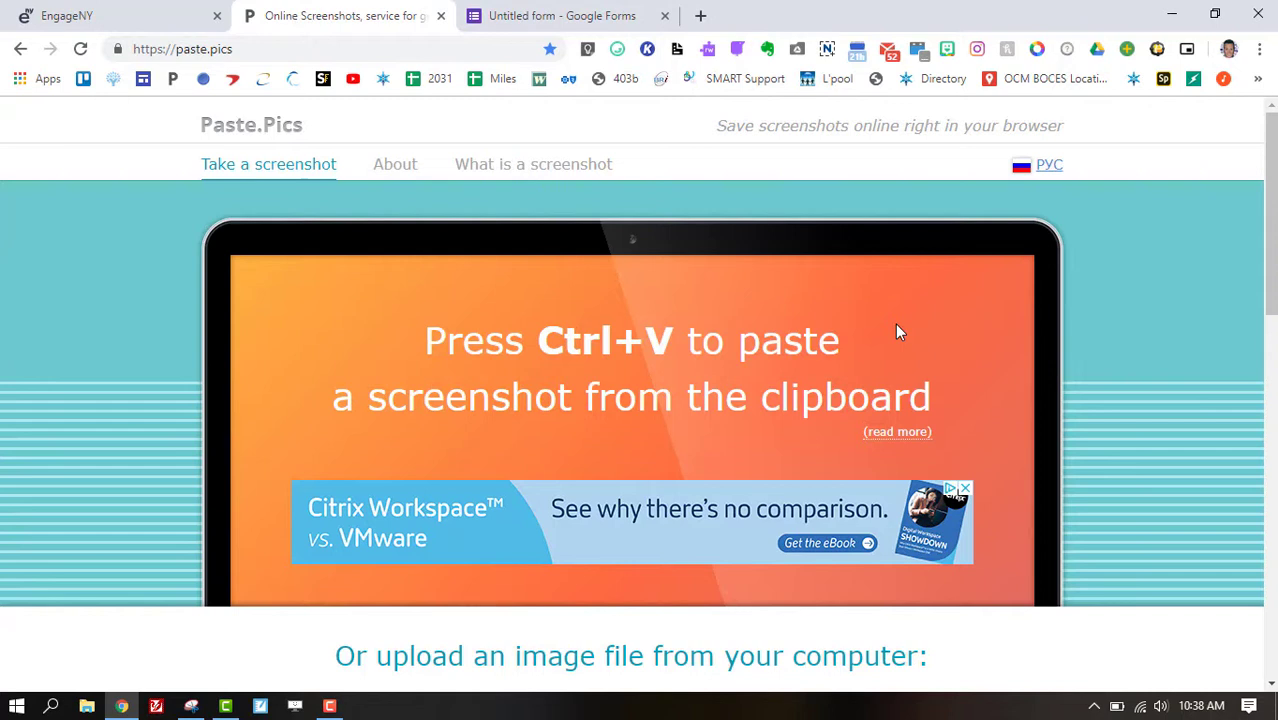
- Paste the snip into Paste.Pics, copy its direct Image URL, and return to the form
key(ctrl+v)
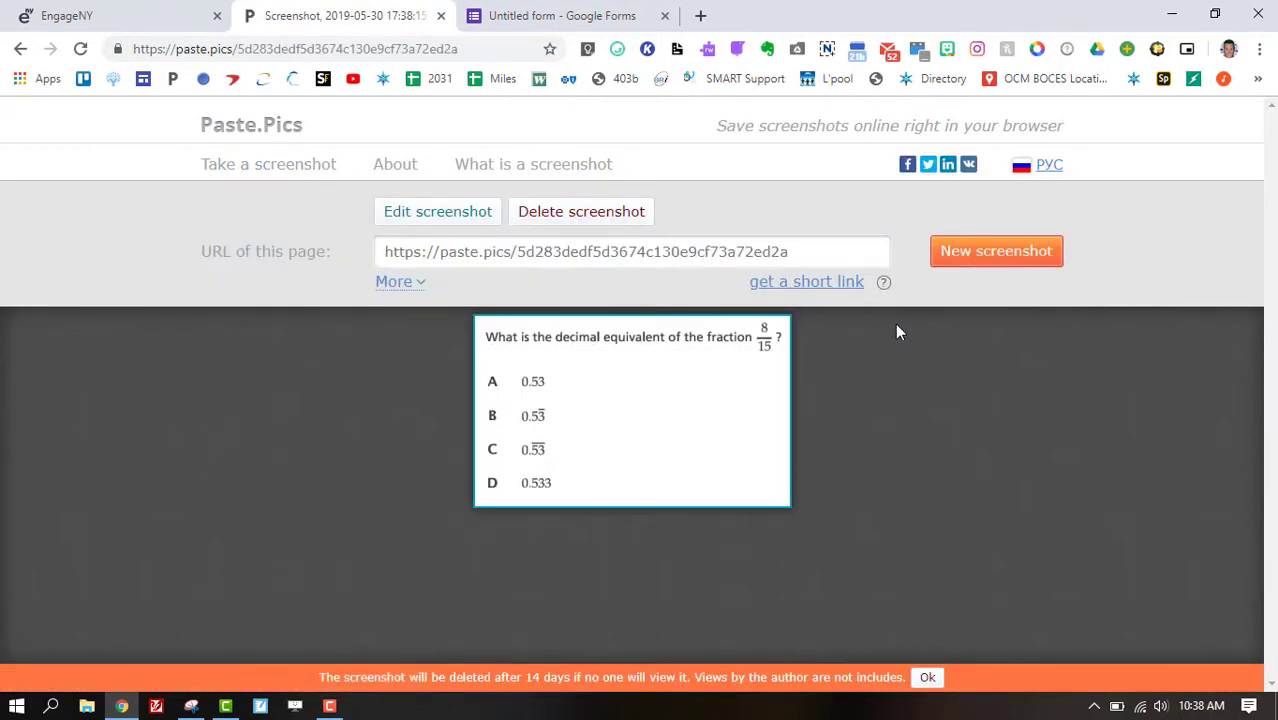
mouse_move(874, 314)
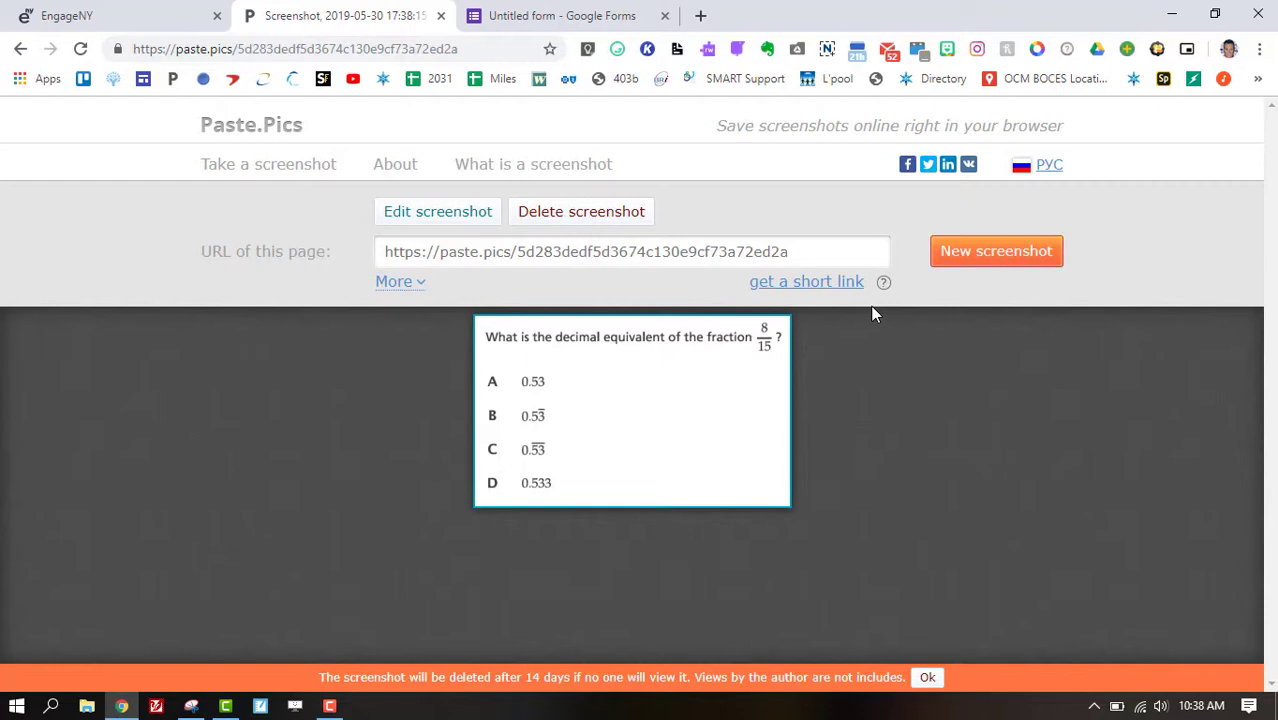
mouse_move(800, 304)
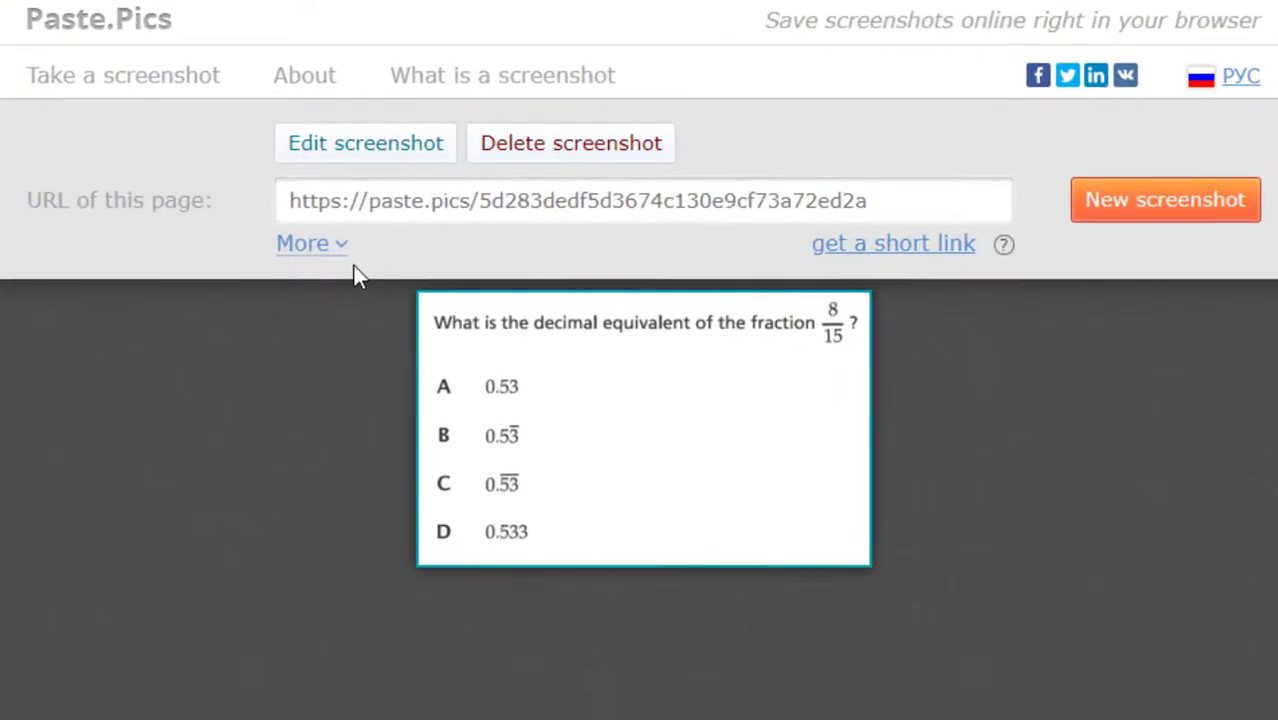
mouse_move(304, 244)
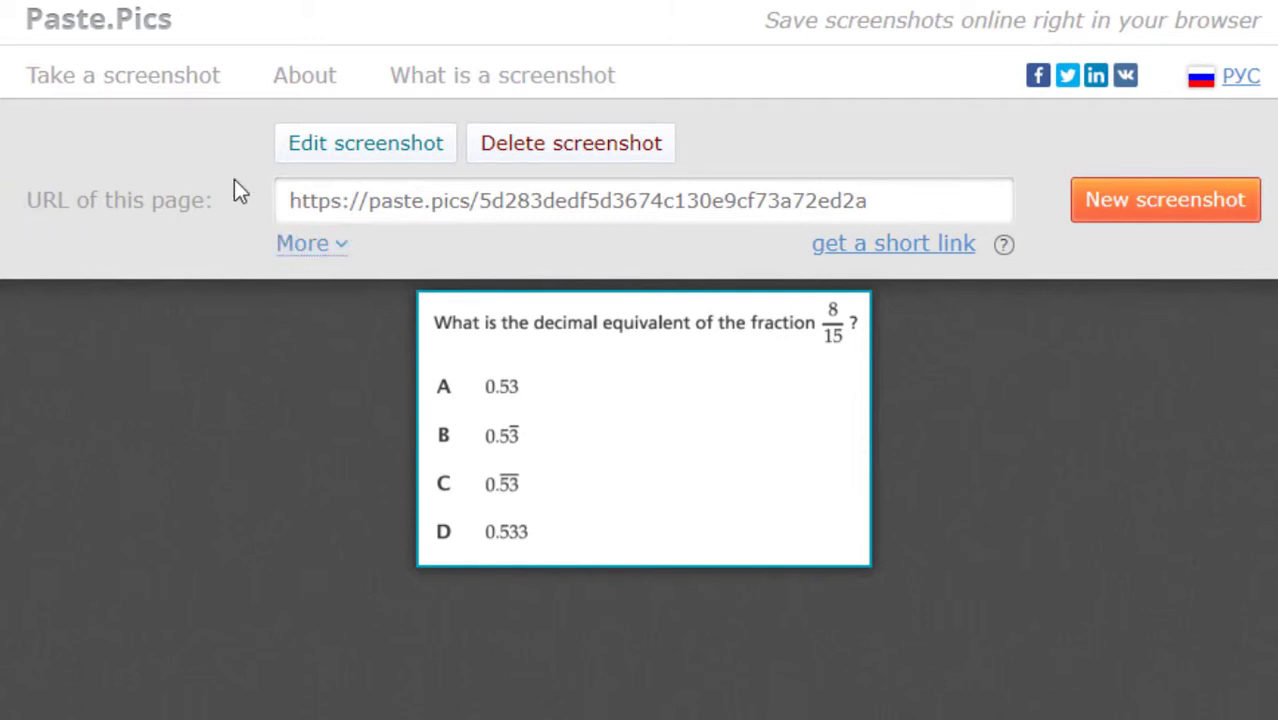
click(302, 244)
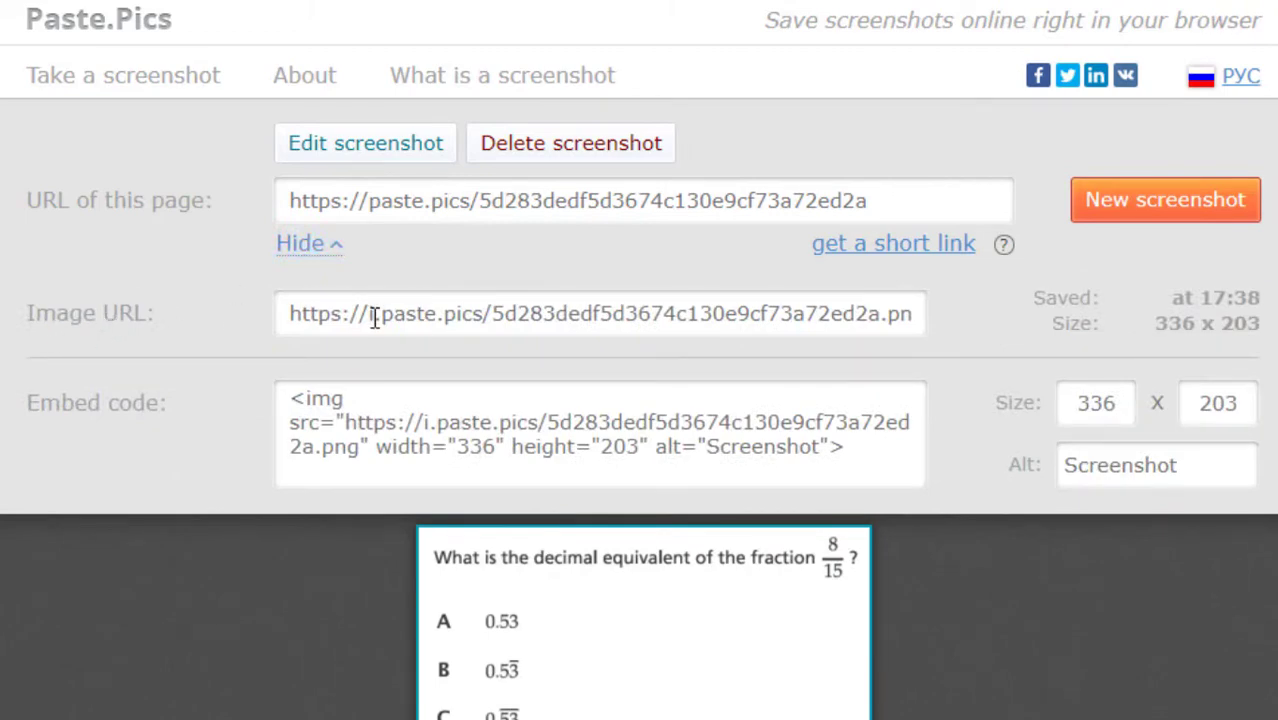
click(600, 312)
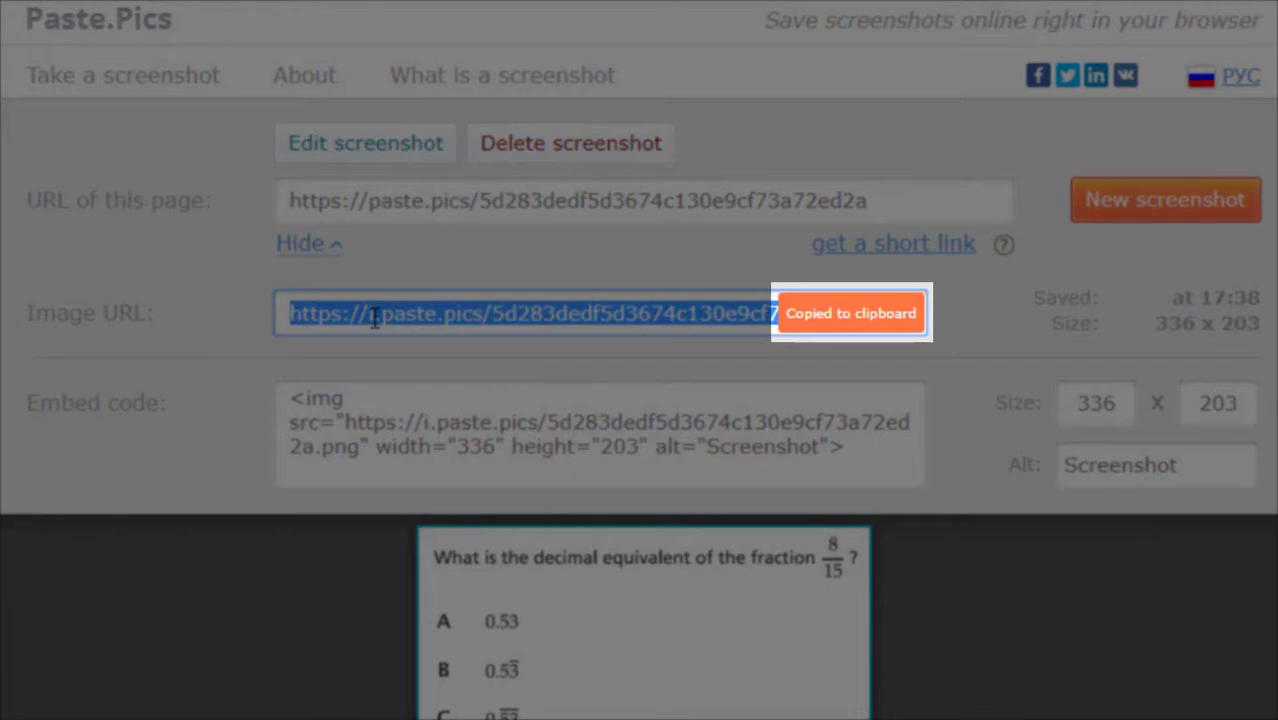
click(560, 16)
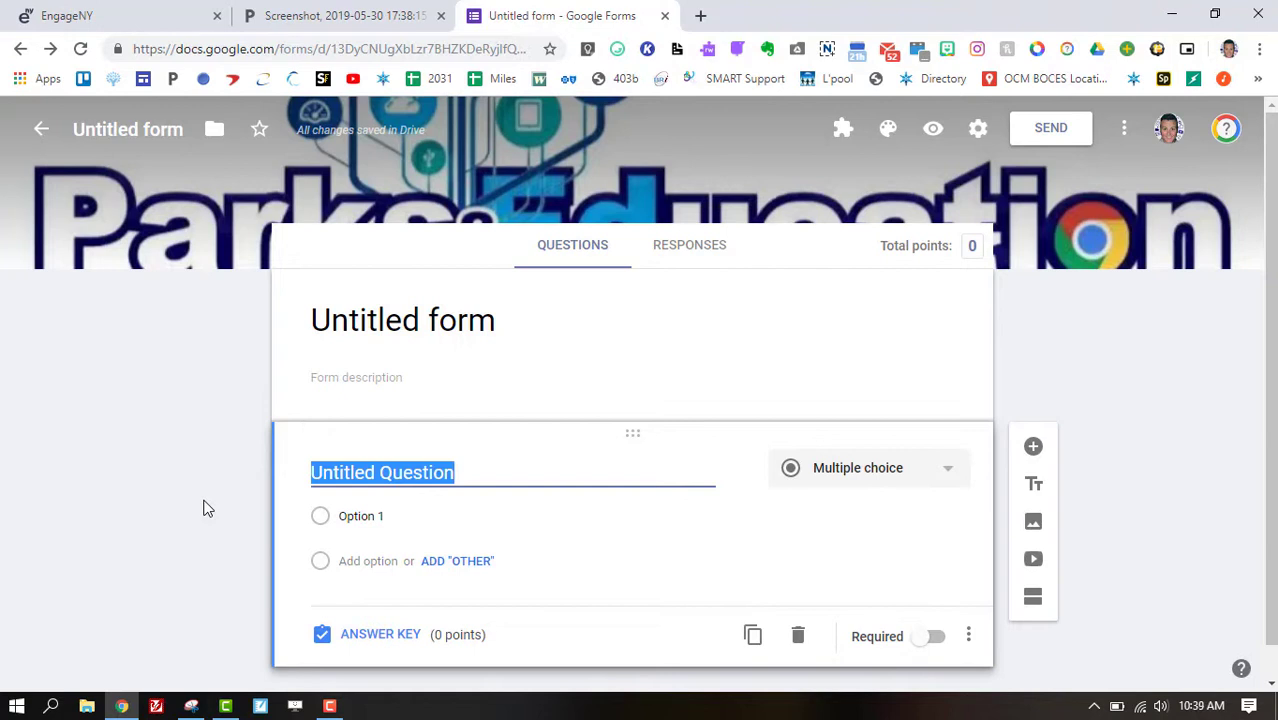
- Clear the question title and insert the question 1 screenshot as the question image by URL
key(Delete)
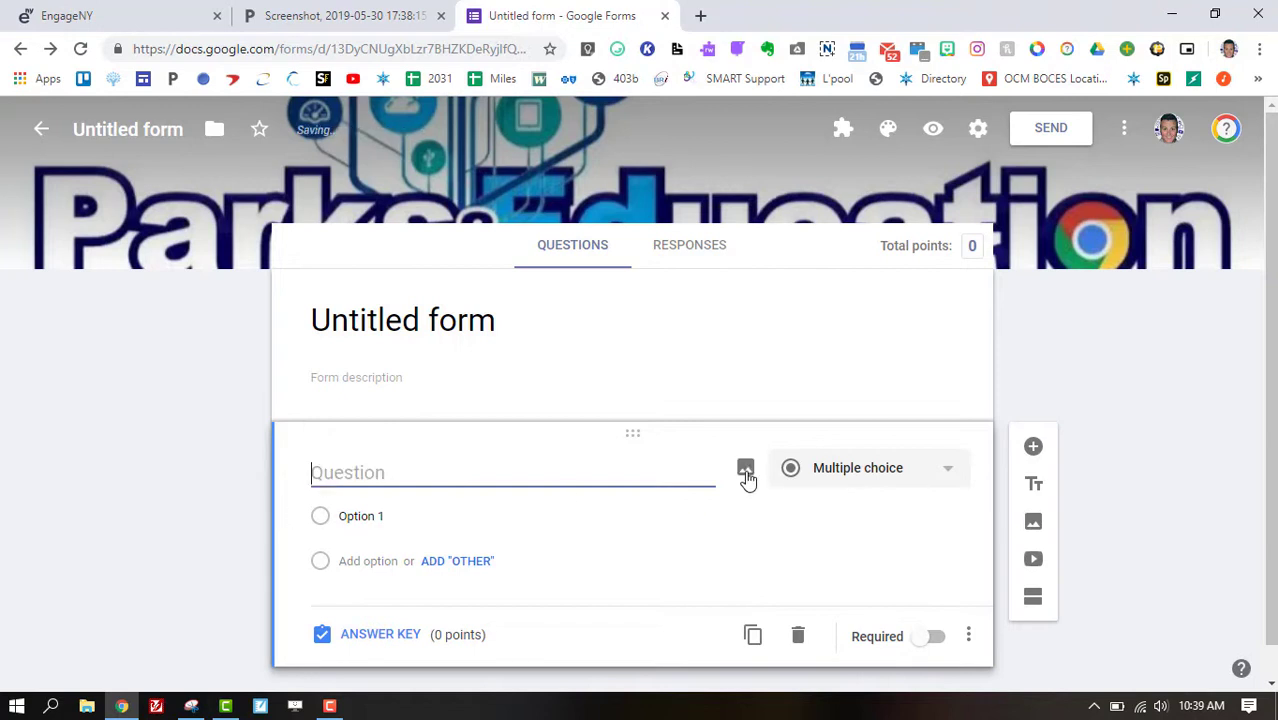
click(744, 468)
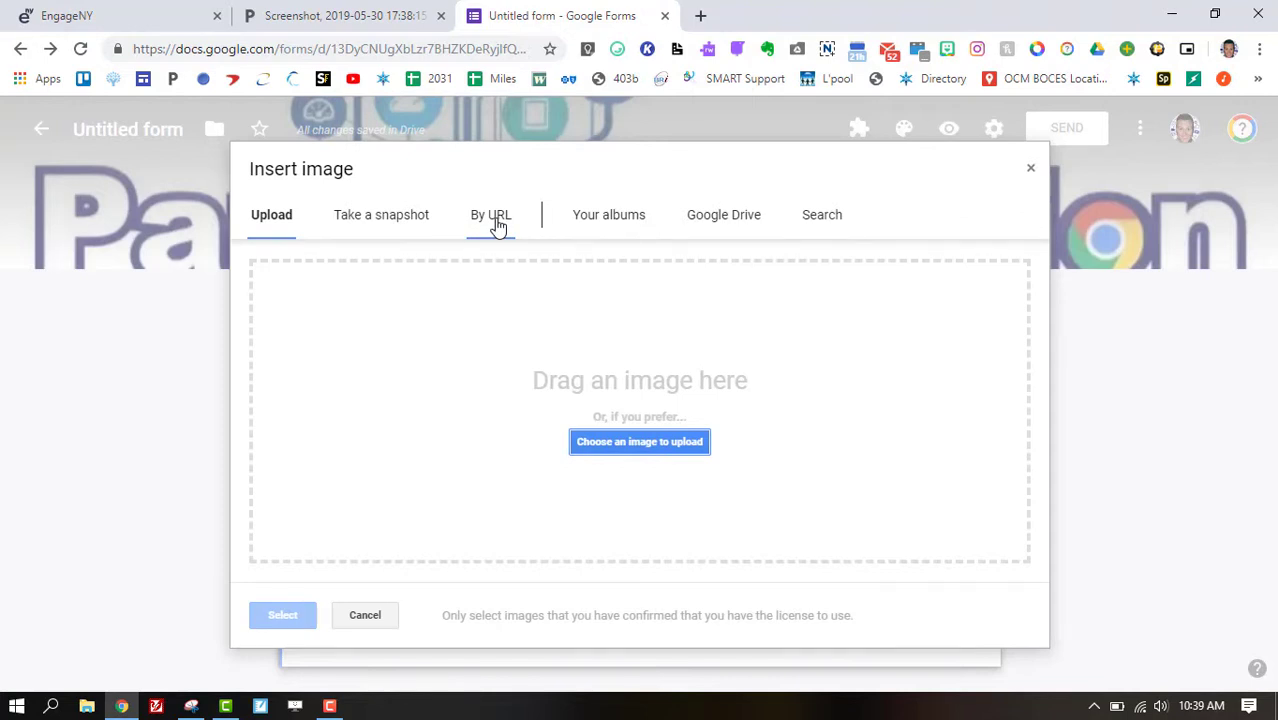
click(490, 214)
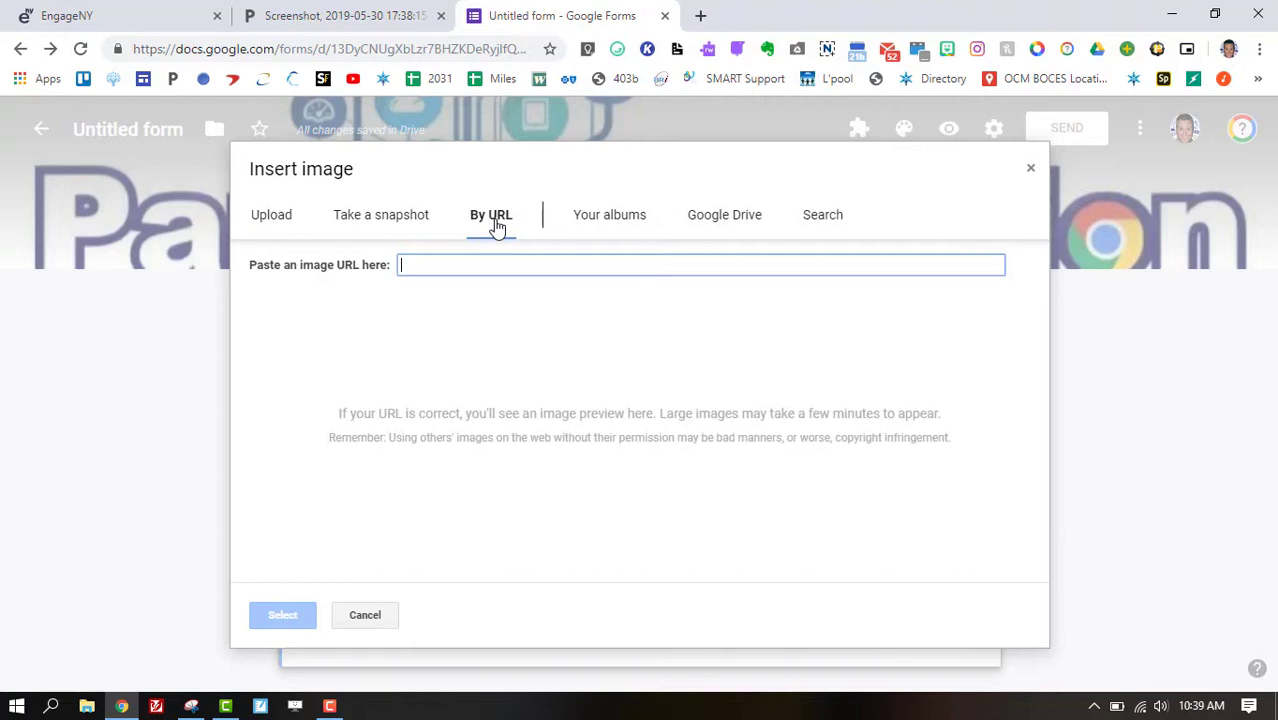
key(ctrl+v)
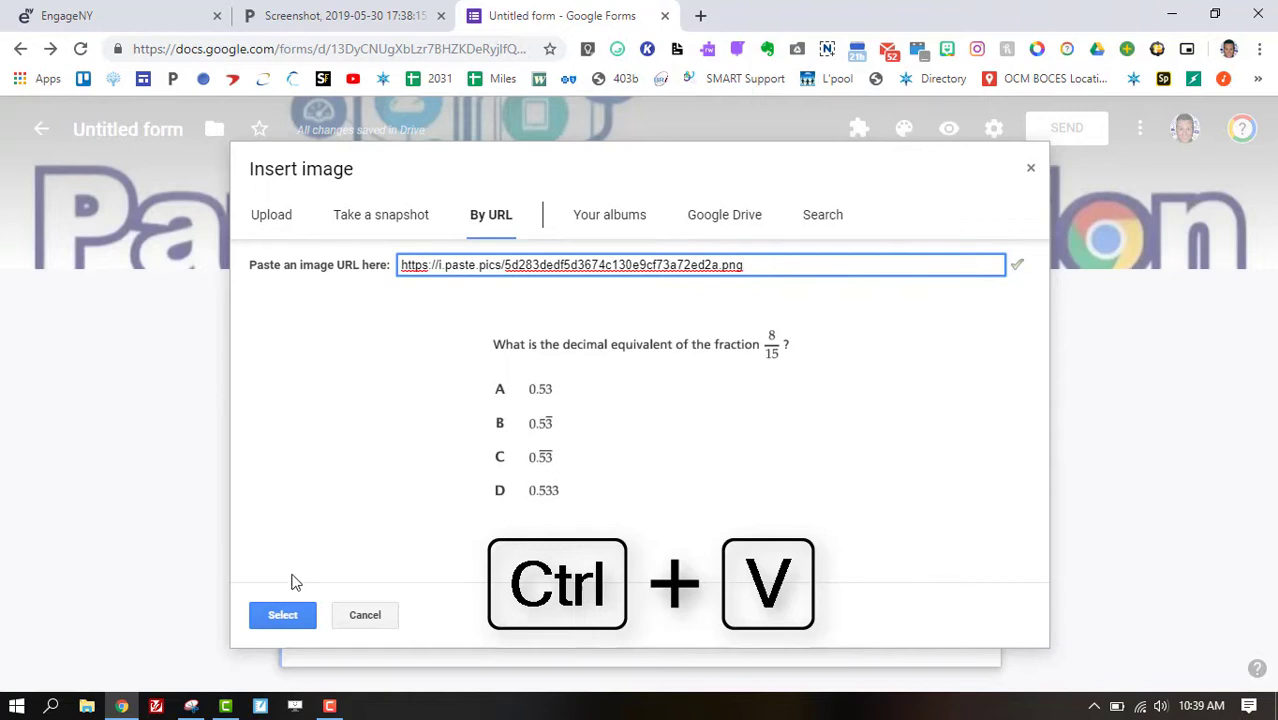
click(282, 614)
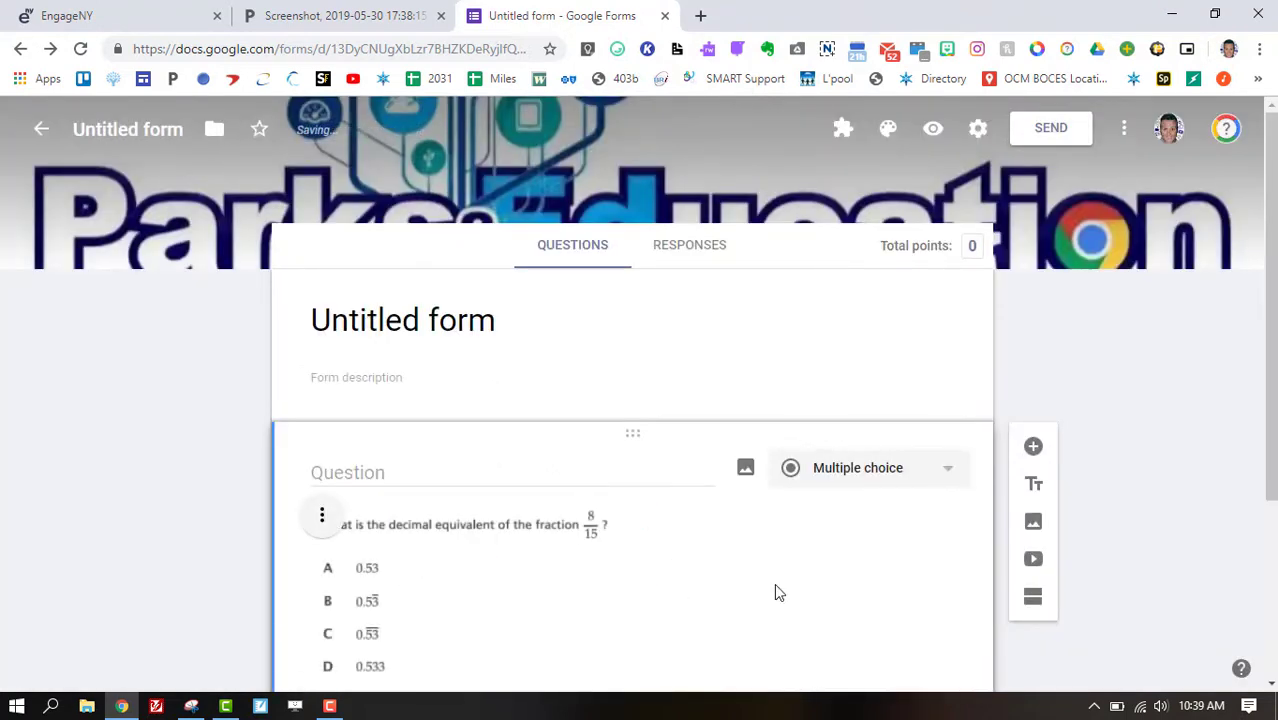
- Make the question a Dropdown with options A, B, C and D
scroll(down, 3)
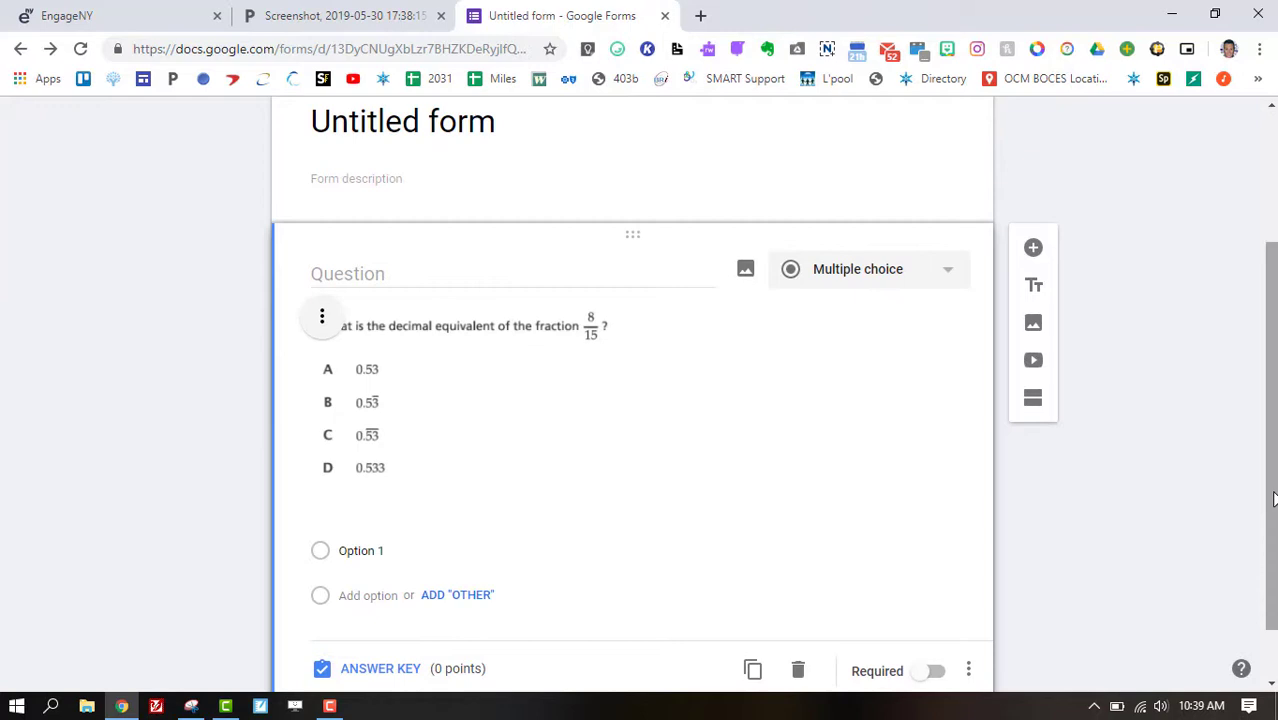
mouse_move(376, 398)
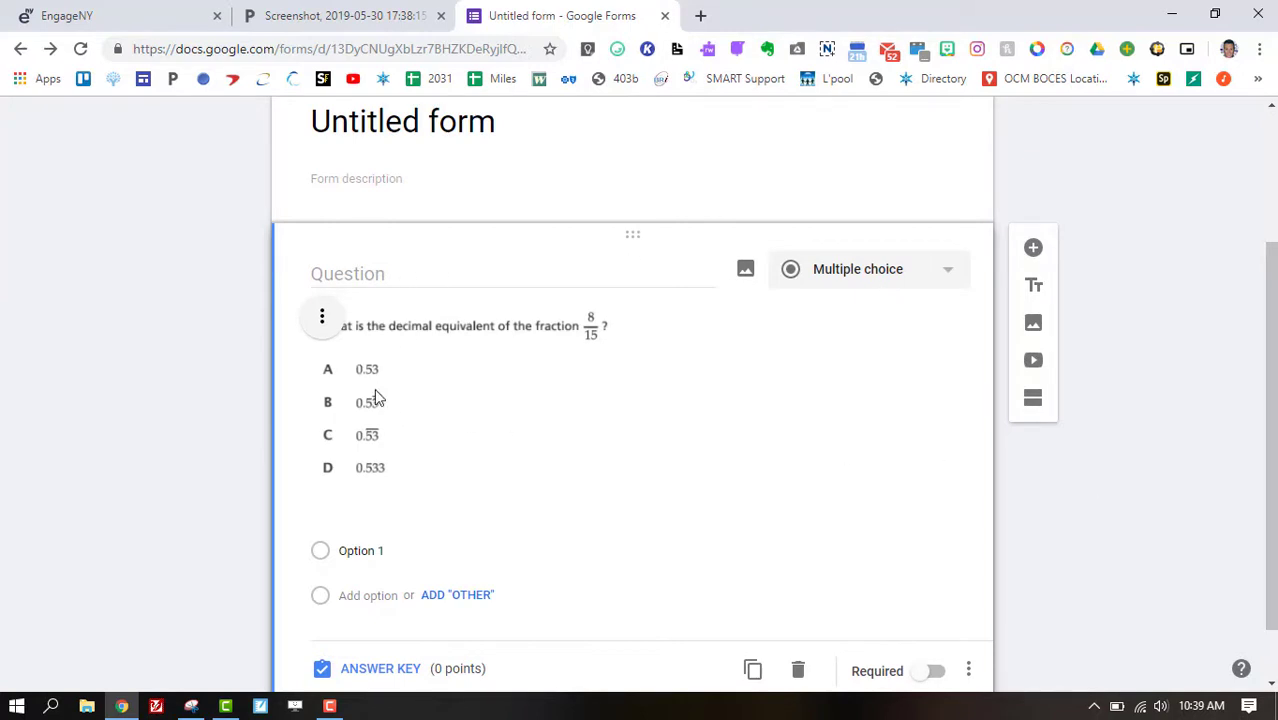
mouse_move(804, 370)
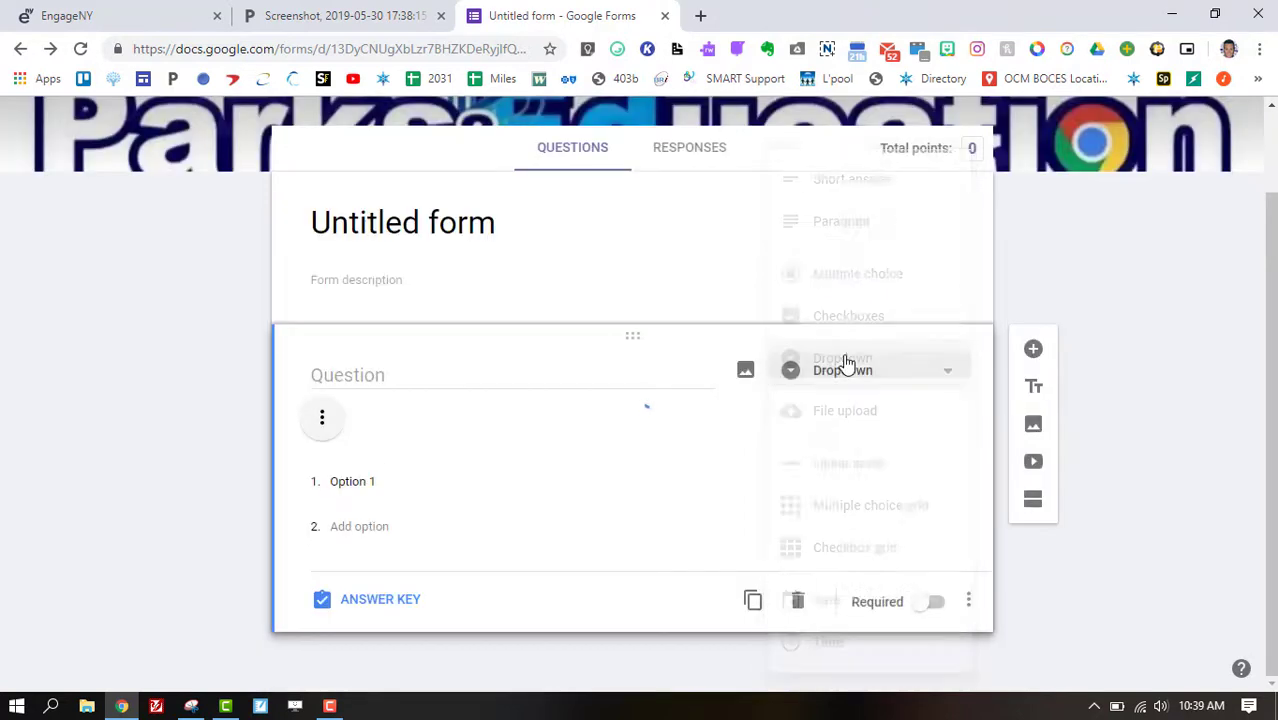
click(844, 356)
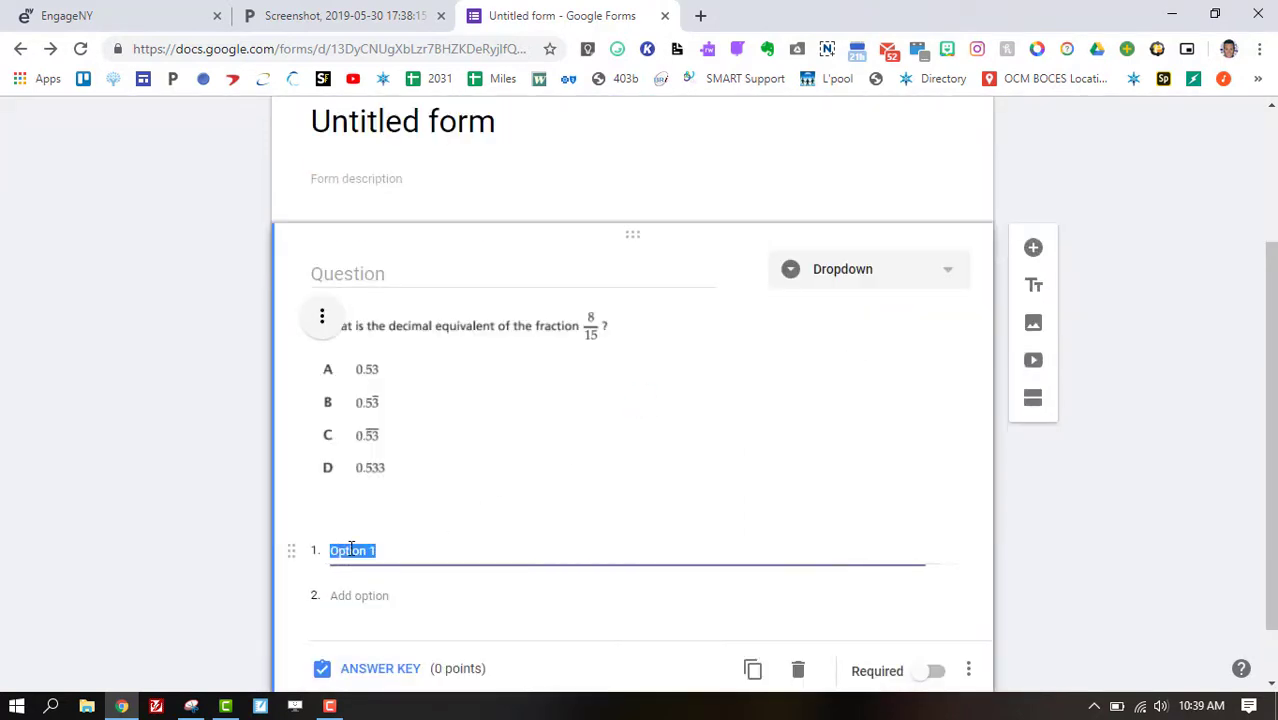
text(A)
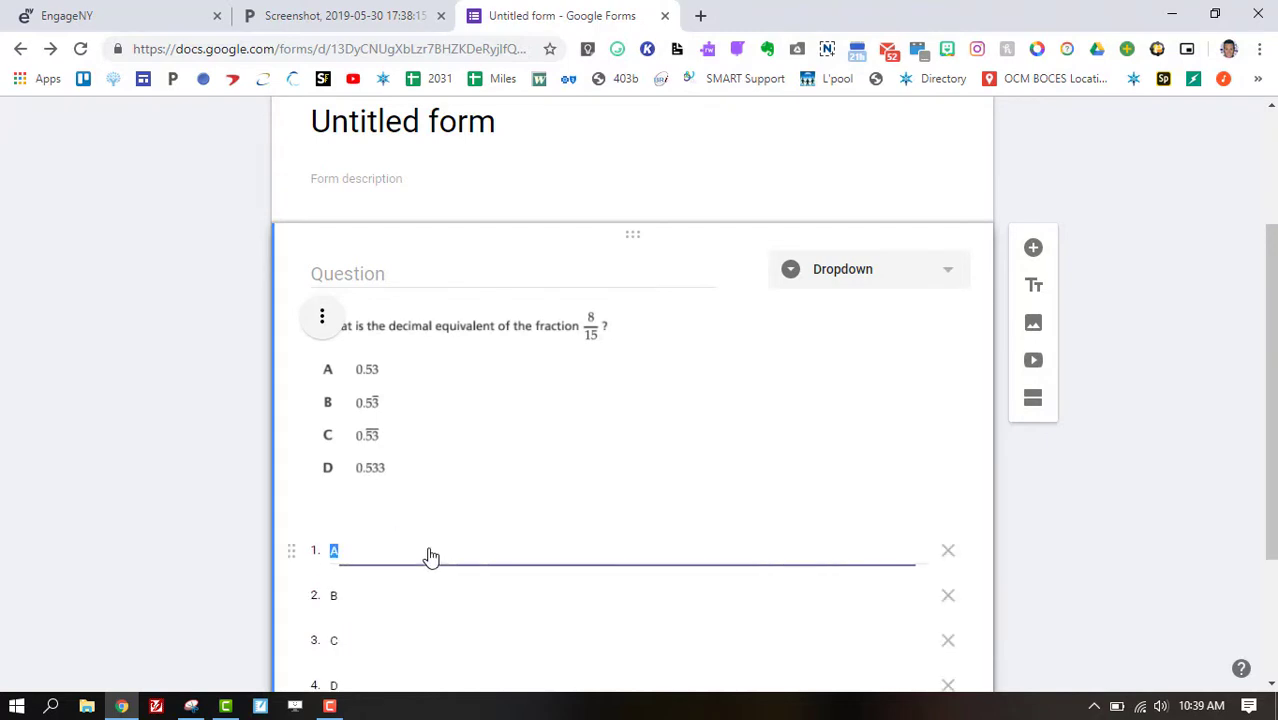
scroll(down, 3)
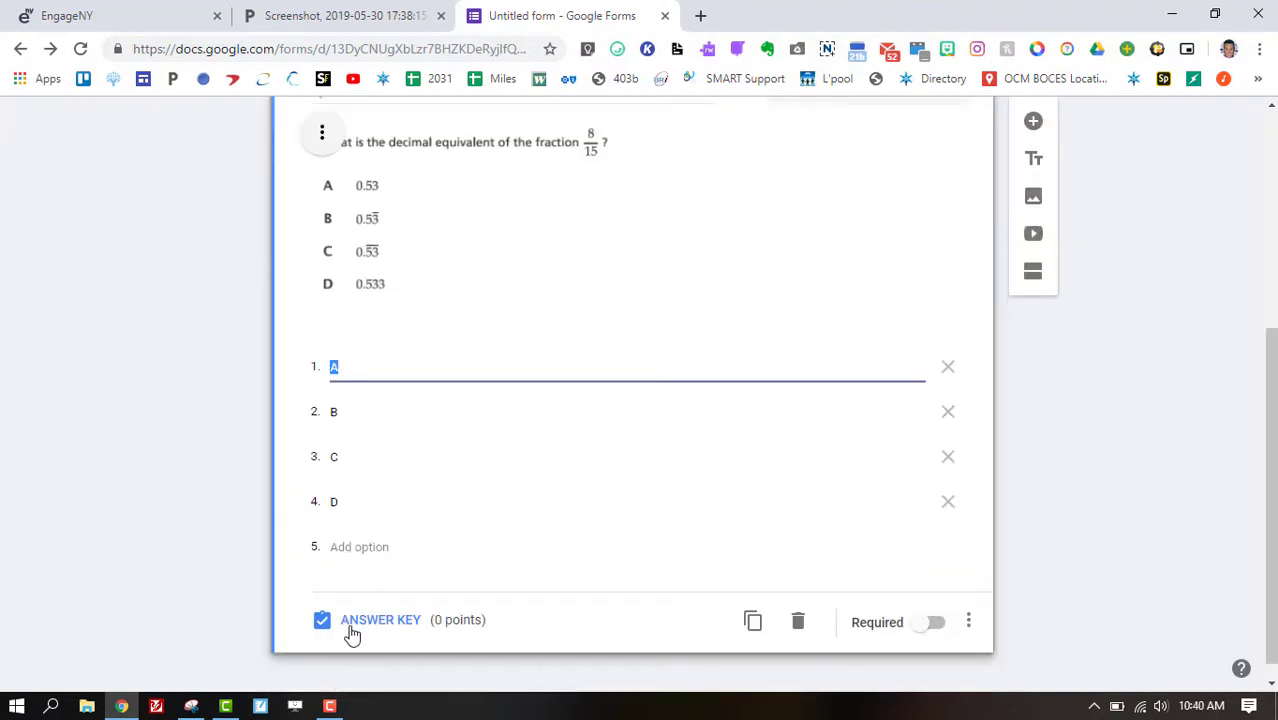
mouse_move(532, 592)
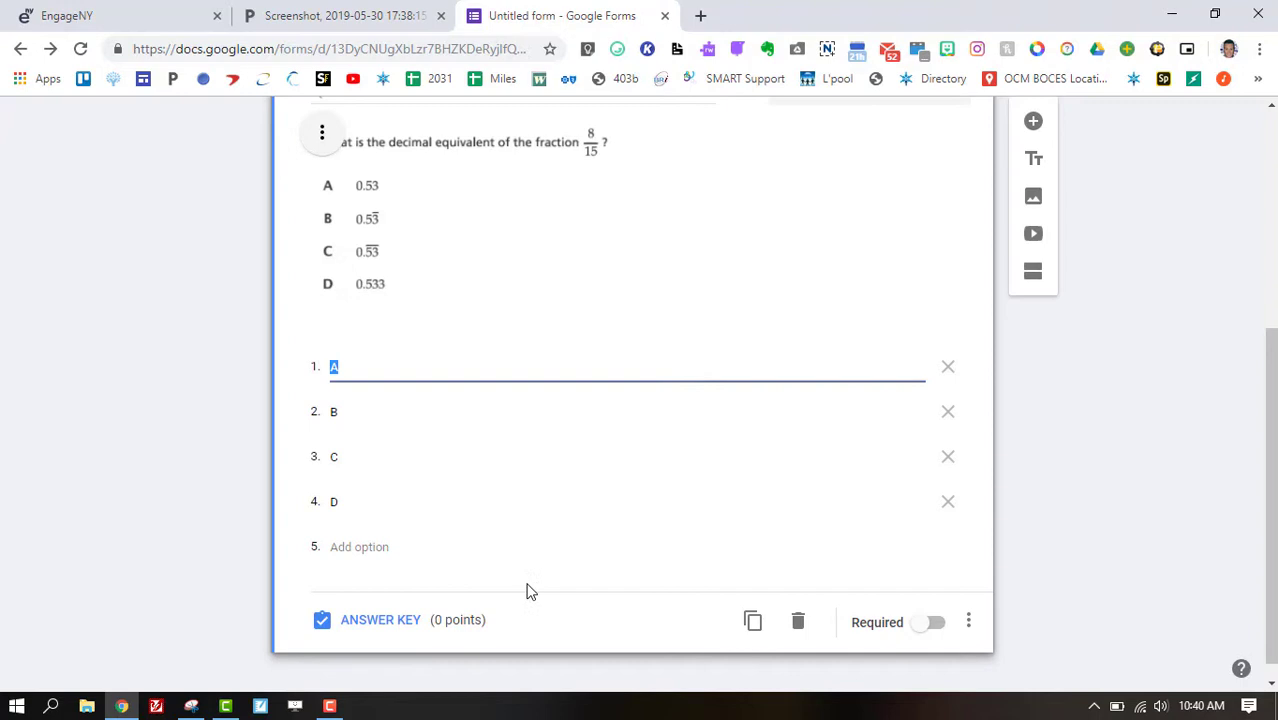
mouse_move(1272, 368)
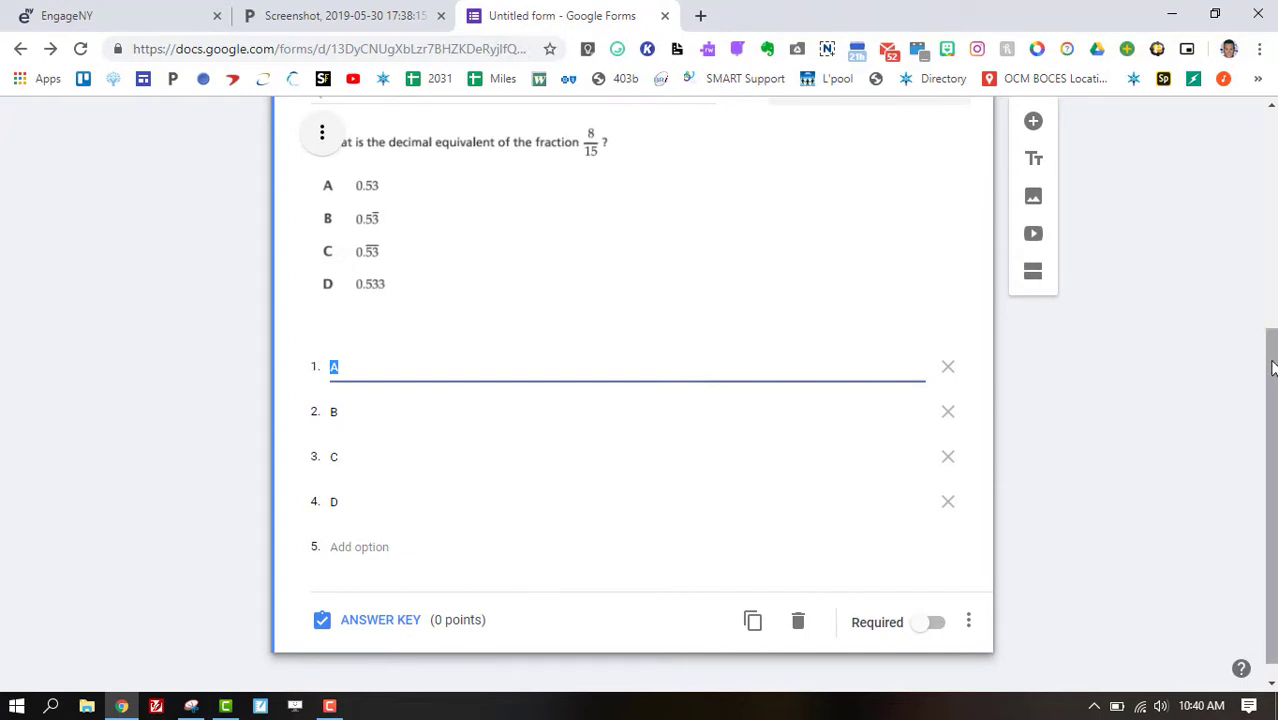
scroll(up, 3)
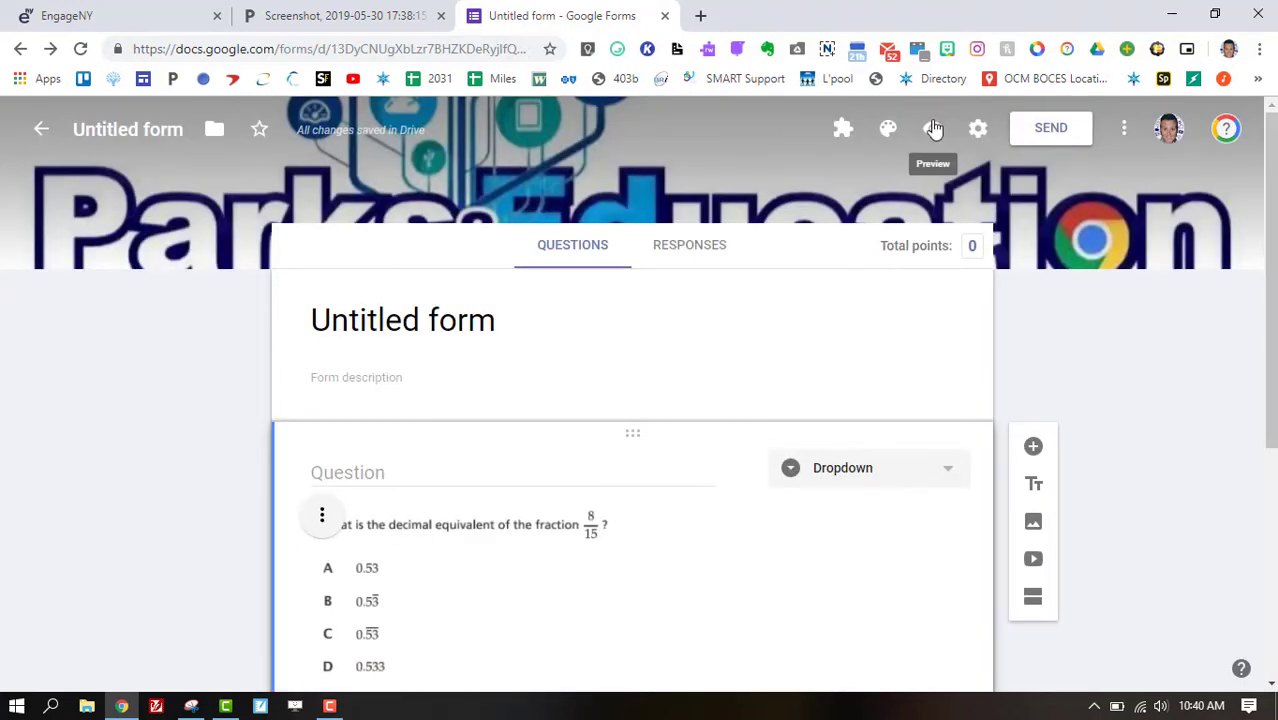
- Preview the form and expand the Choose dropdown to confirm options A–D
click(932, 128)
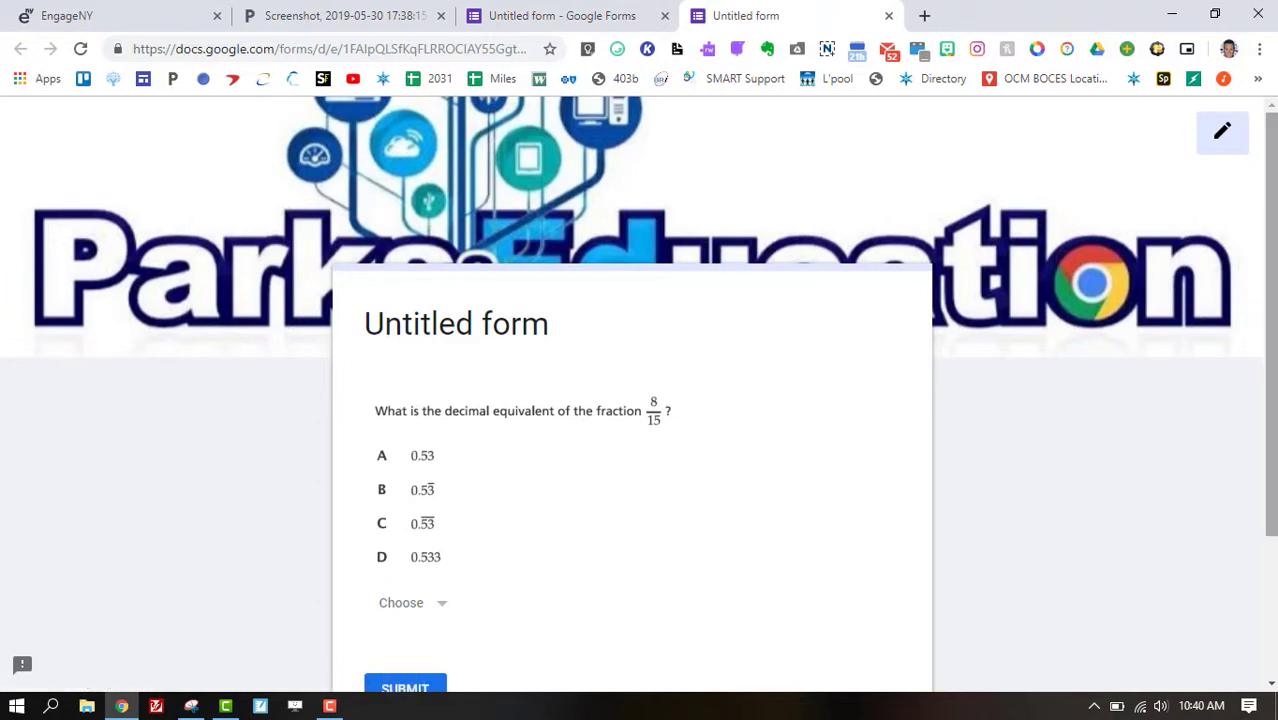
scroll(down, 3)
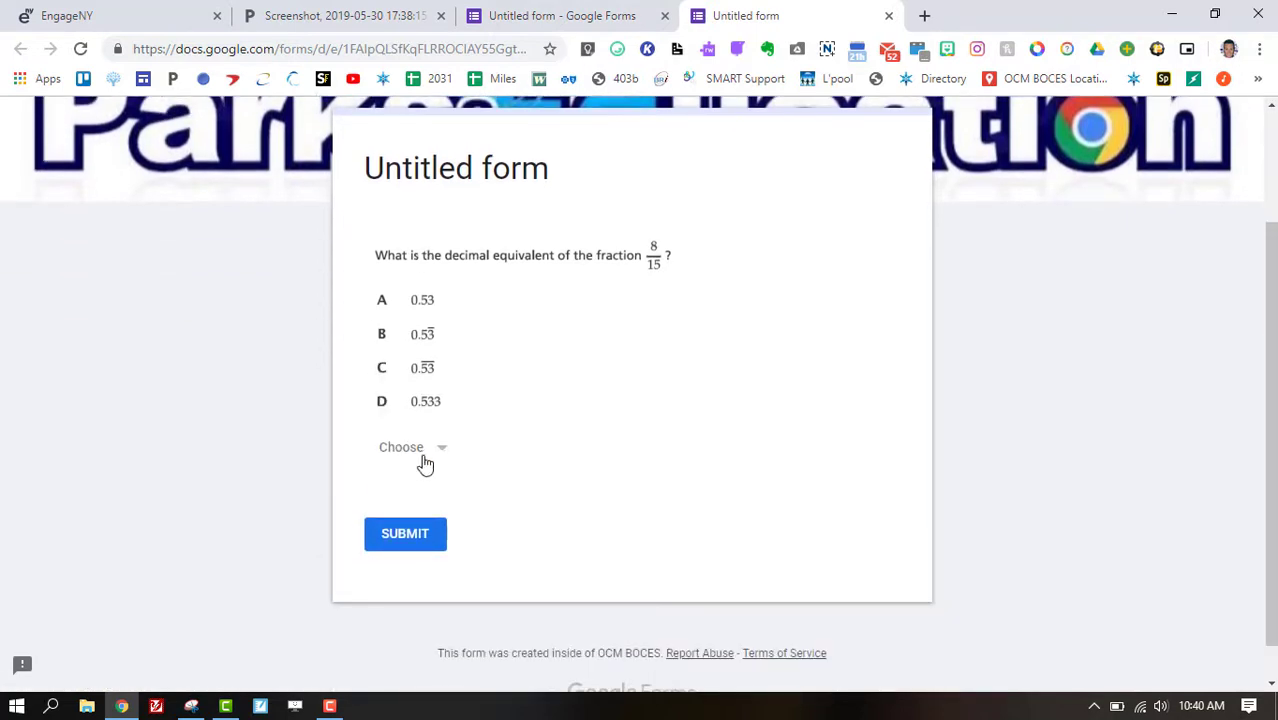
click(410, 448)
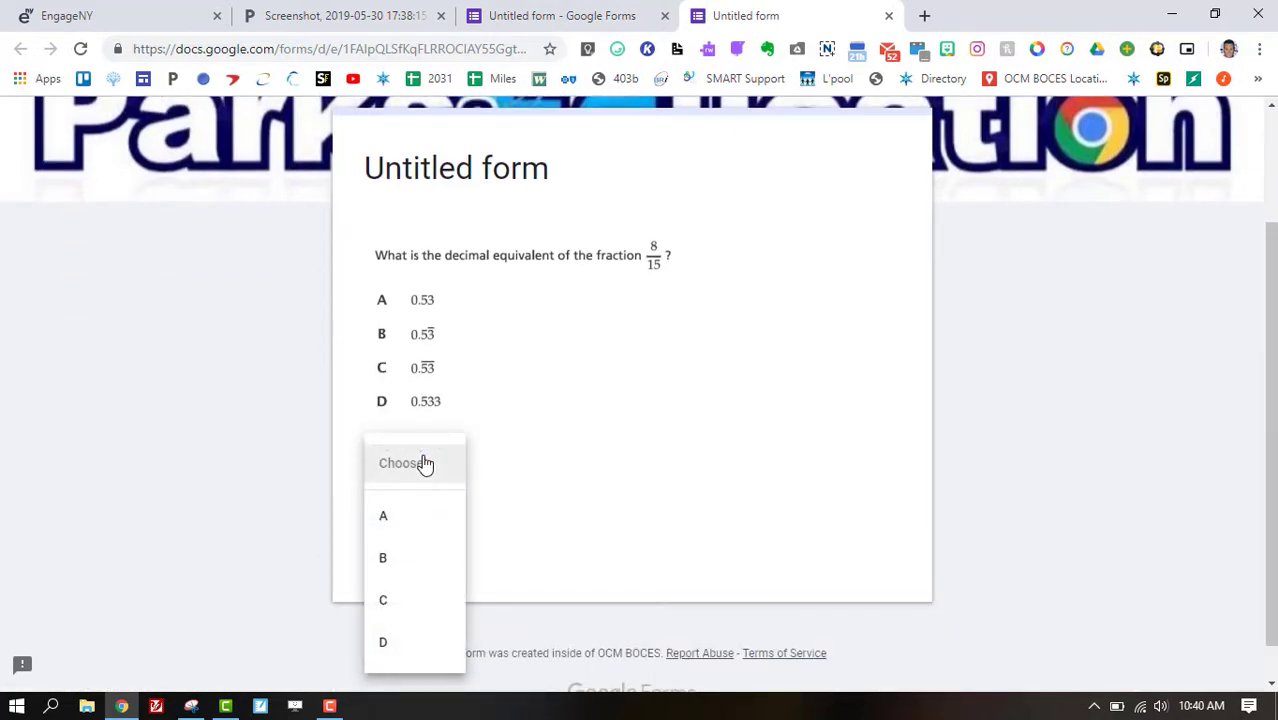
click(670, 416)
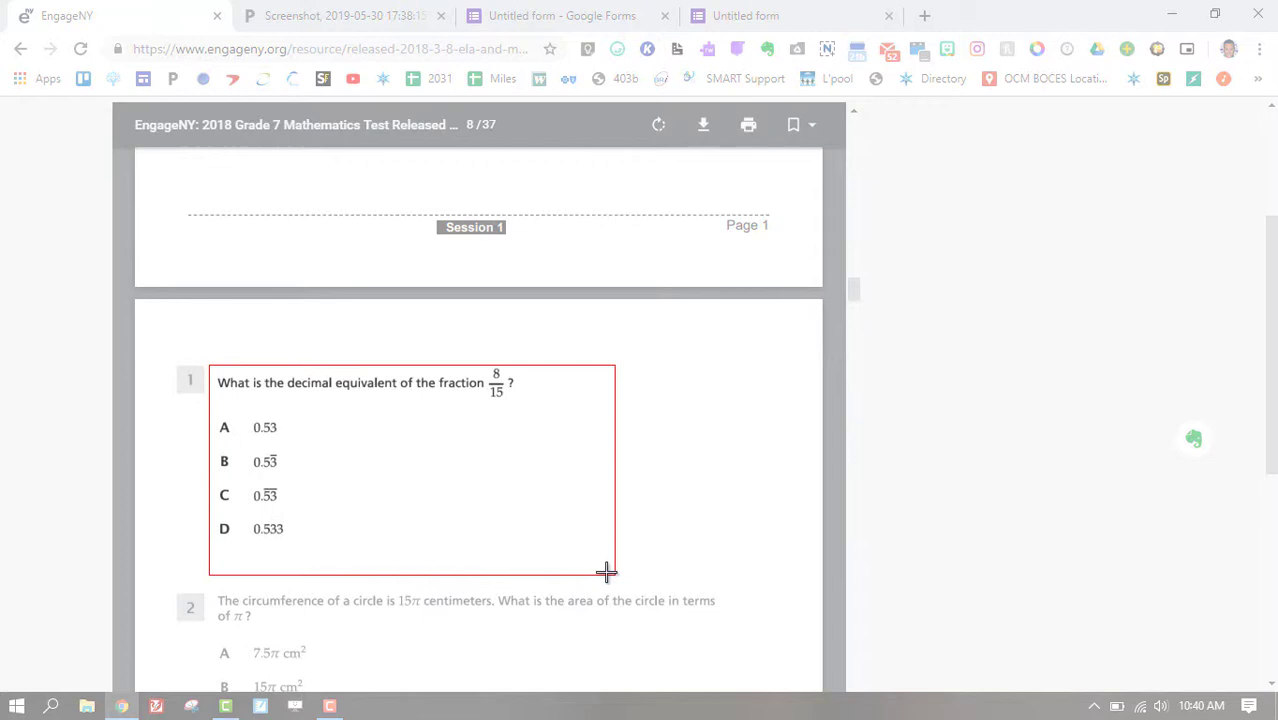
- Copy the second question's Paste.Pics link and ready the By URL image entry in Forms
click(340, 16)
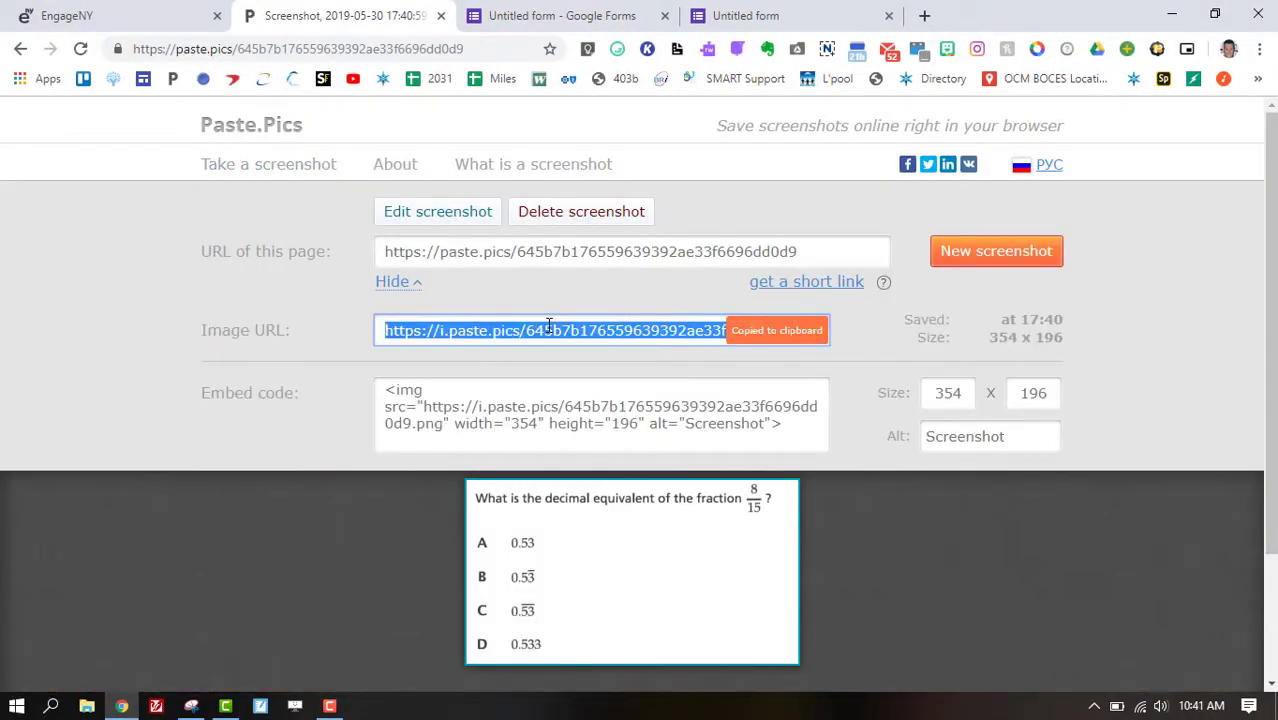
click(560, 16)
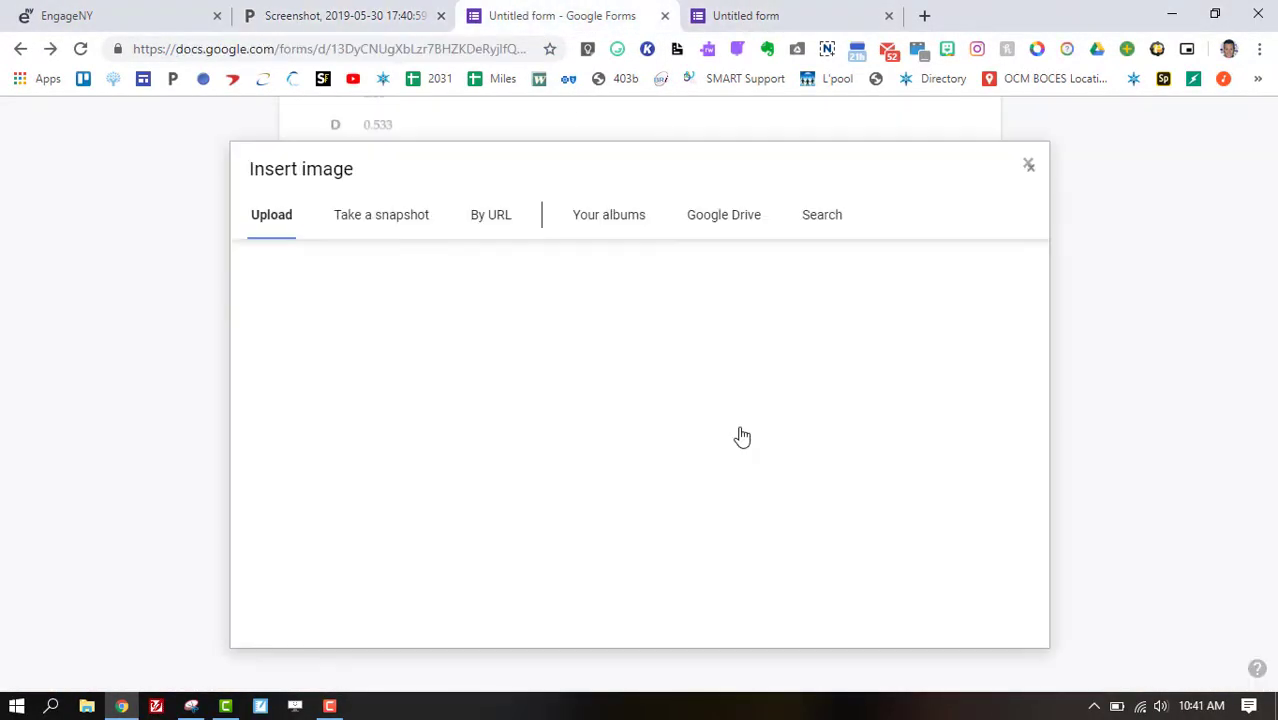
click(492, 214)
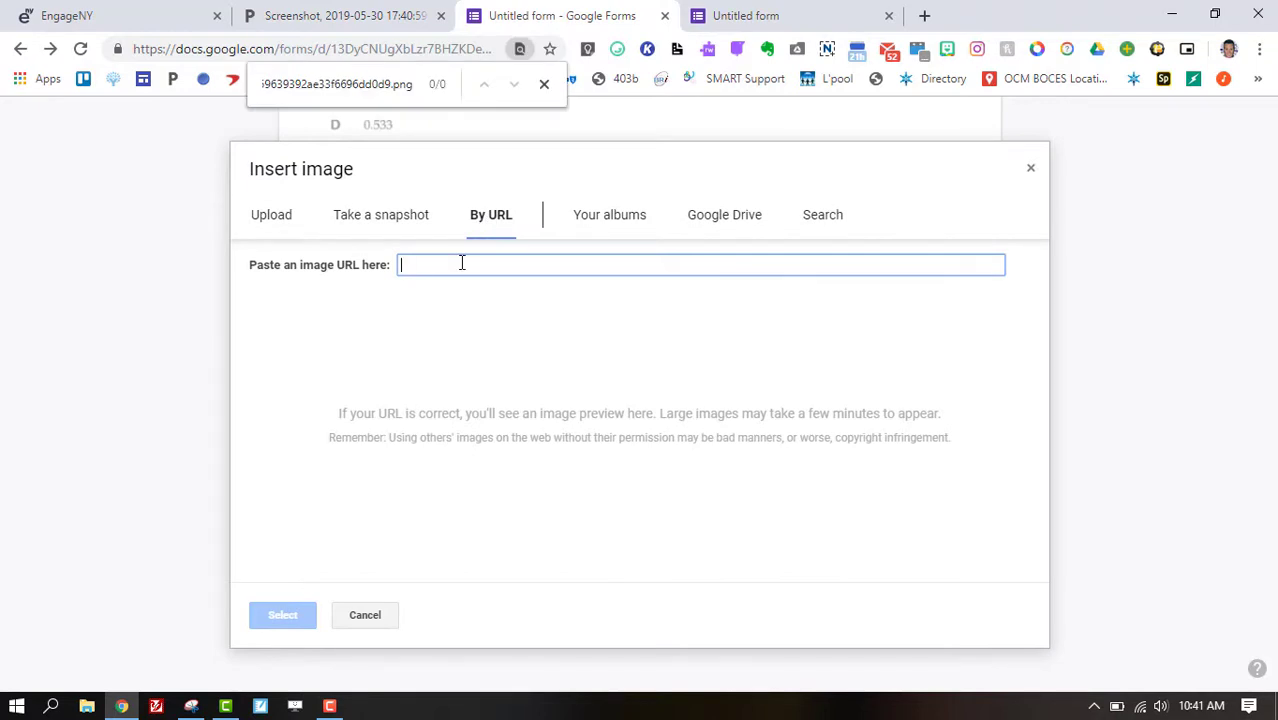